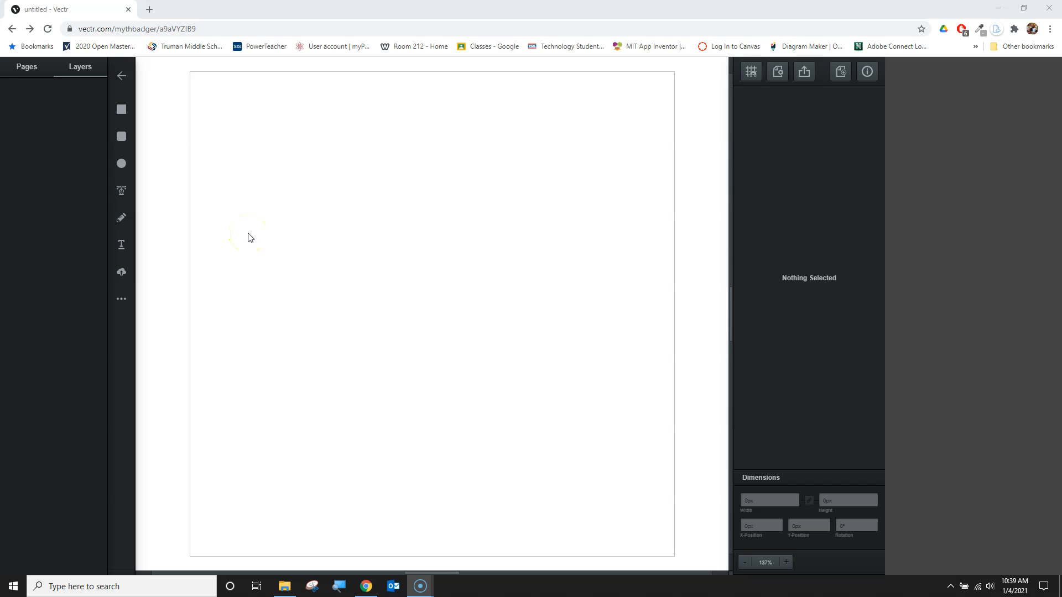
mouse_move(134, 460)
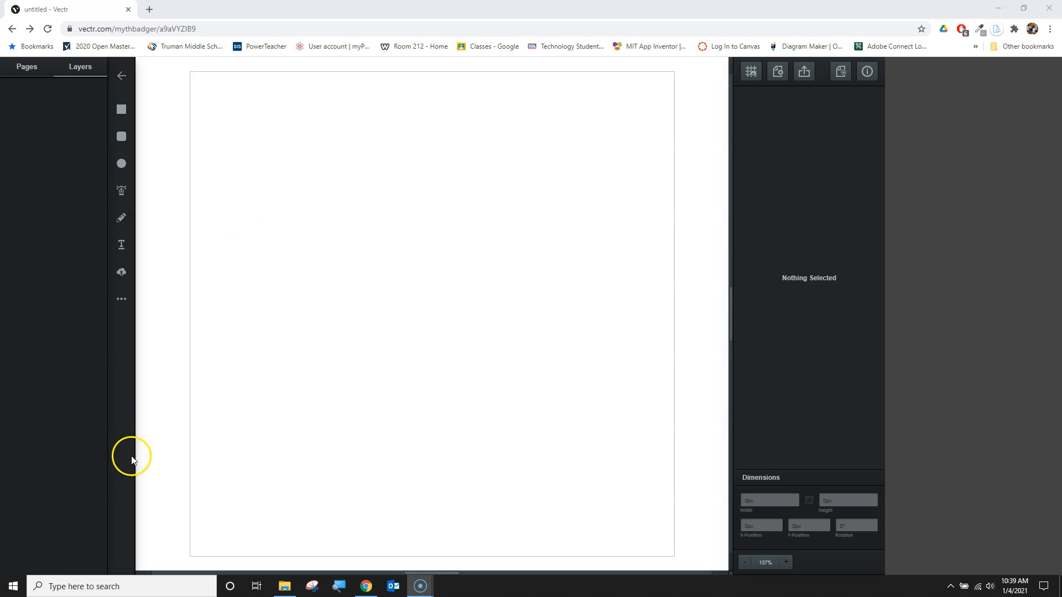
mouse_move(241, 406)
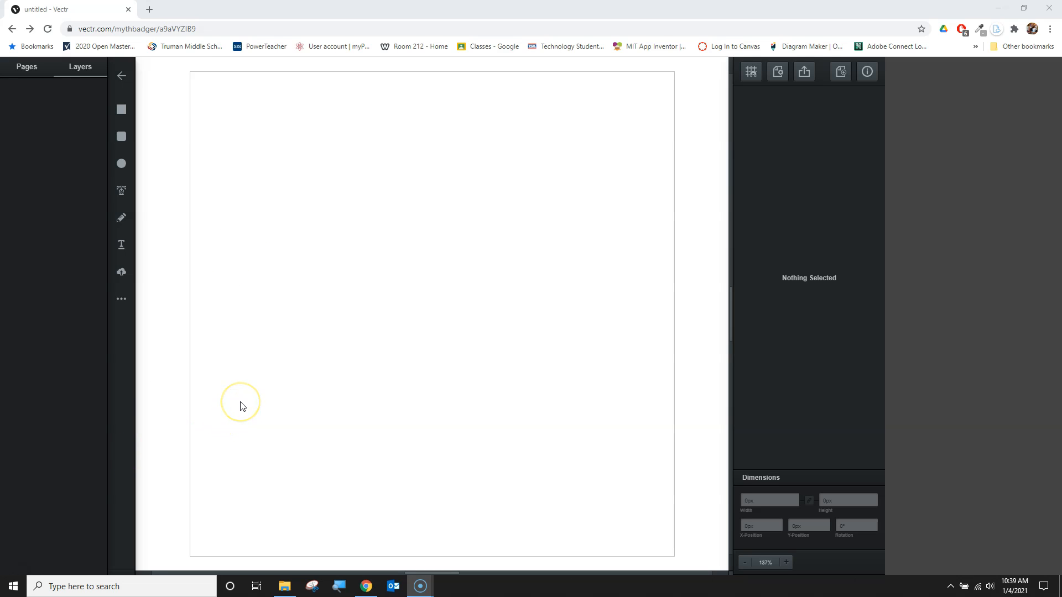
mouse_move(151, 210)
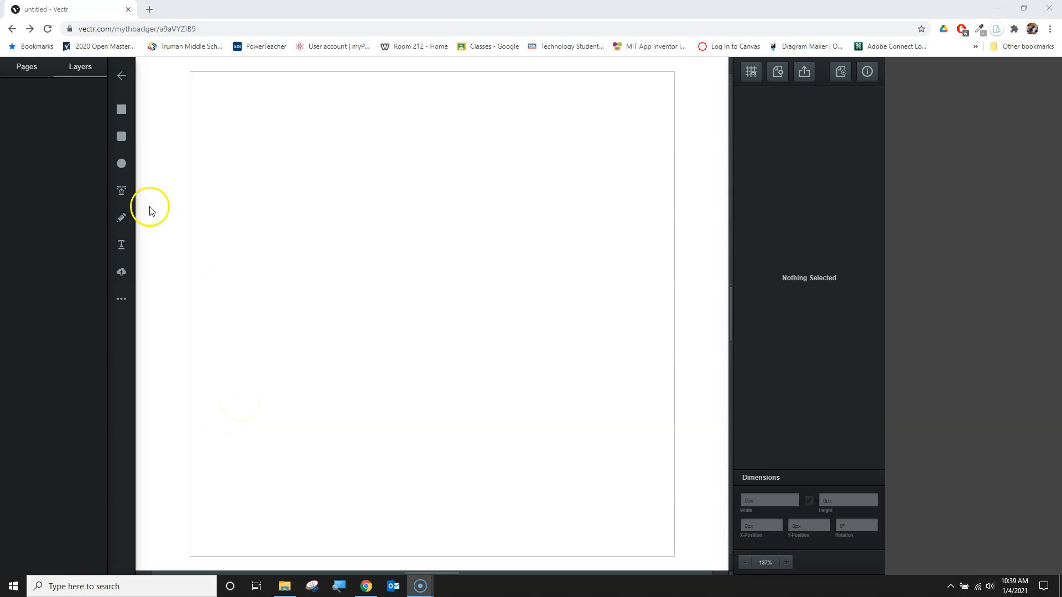
mouse_move(121, 218)
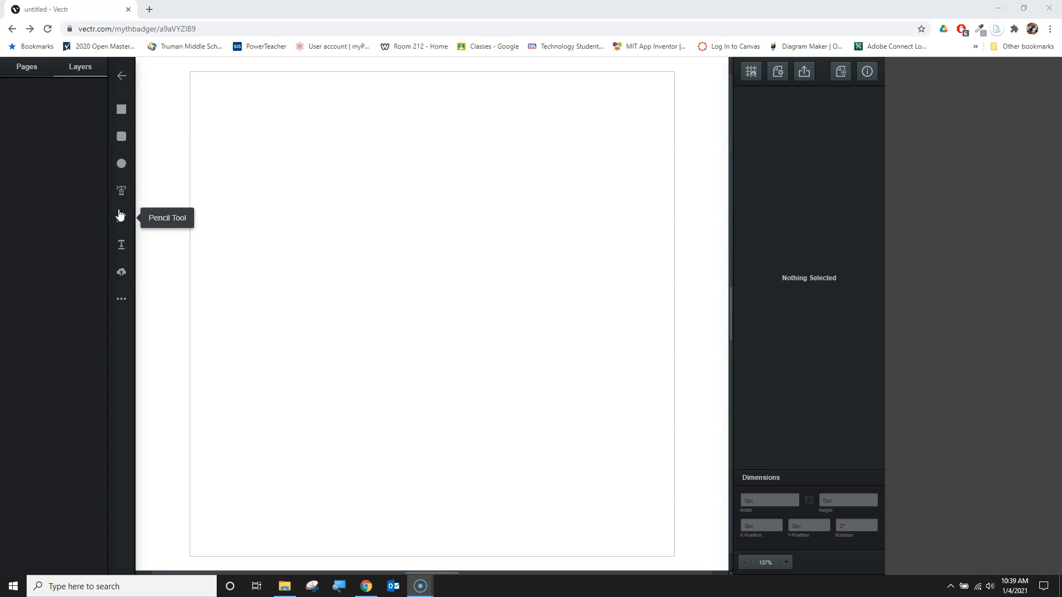
mouse_move(121, 145)
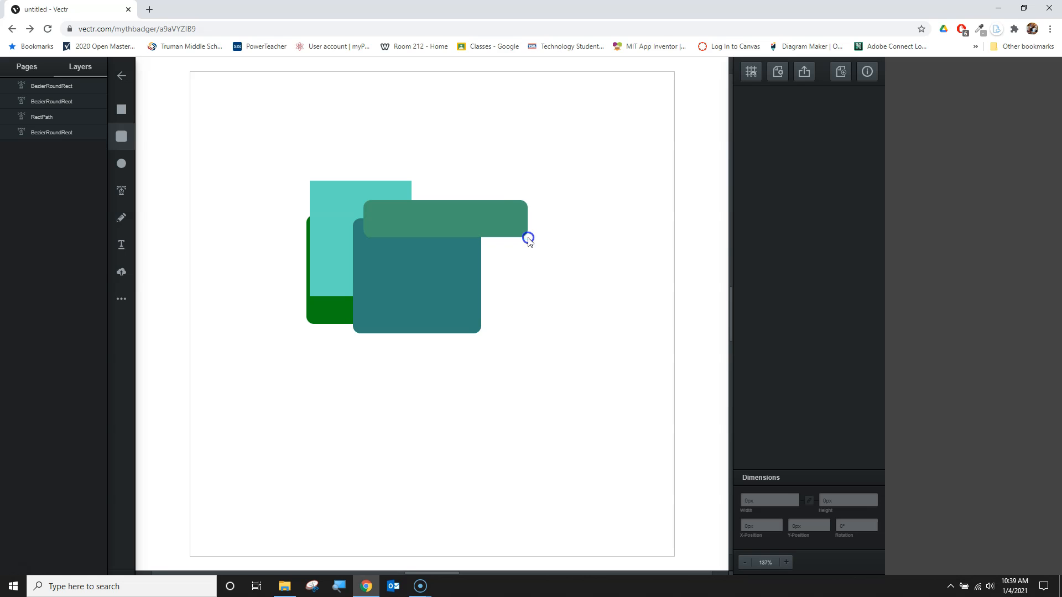
Step: Intersect the four overlapping rectangles into one small shape, then delete it
left_click(444, 226)
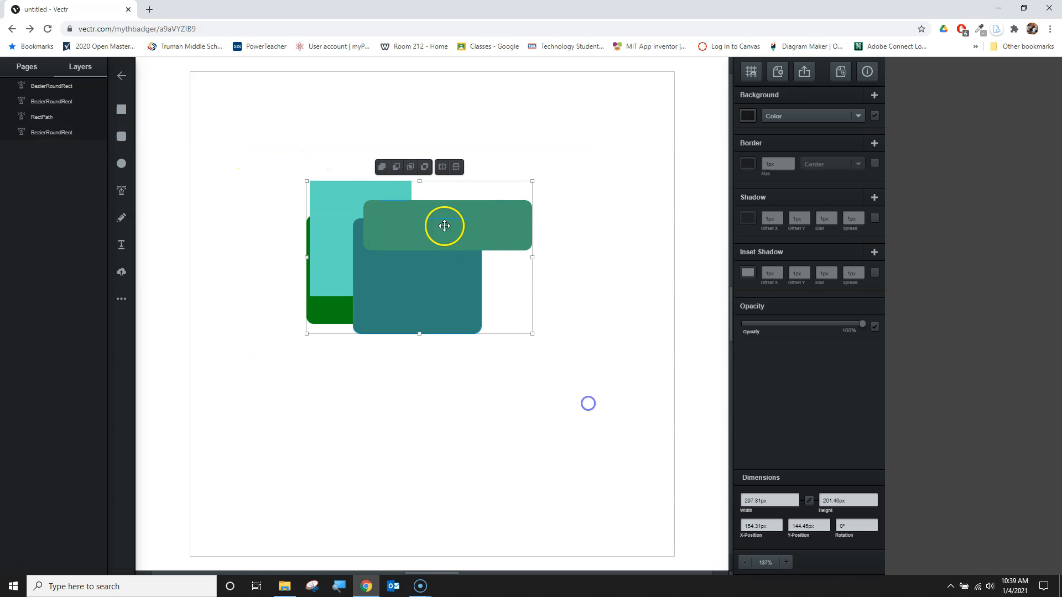
left_click(410, 167)
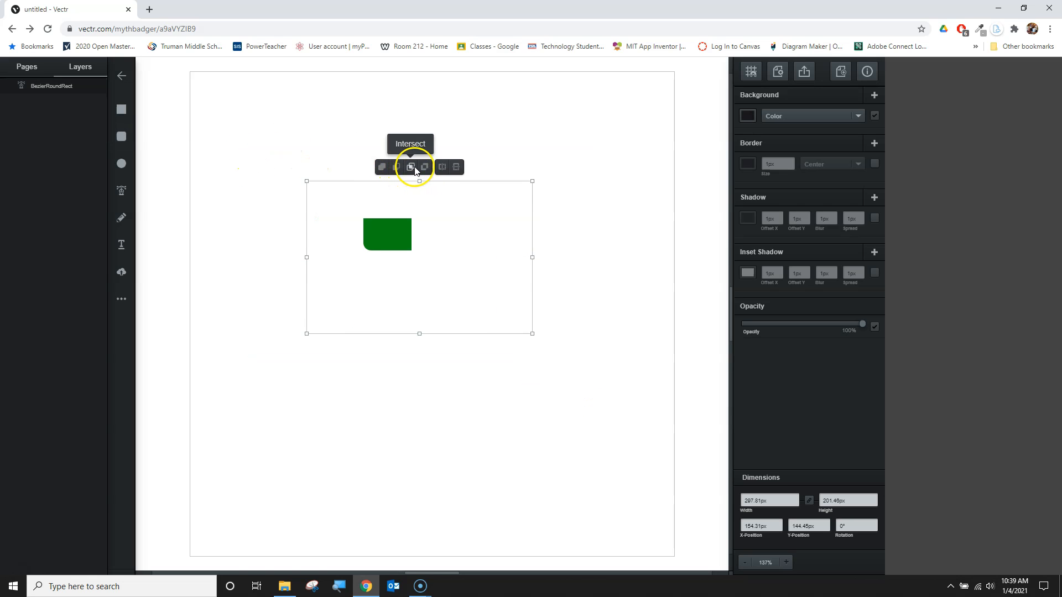
left_click(409, 166)
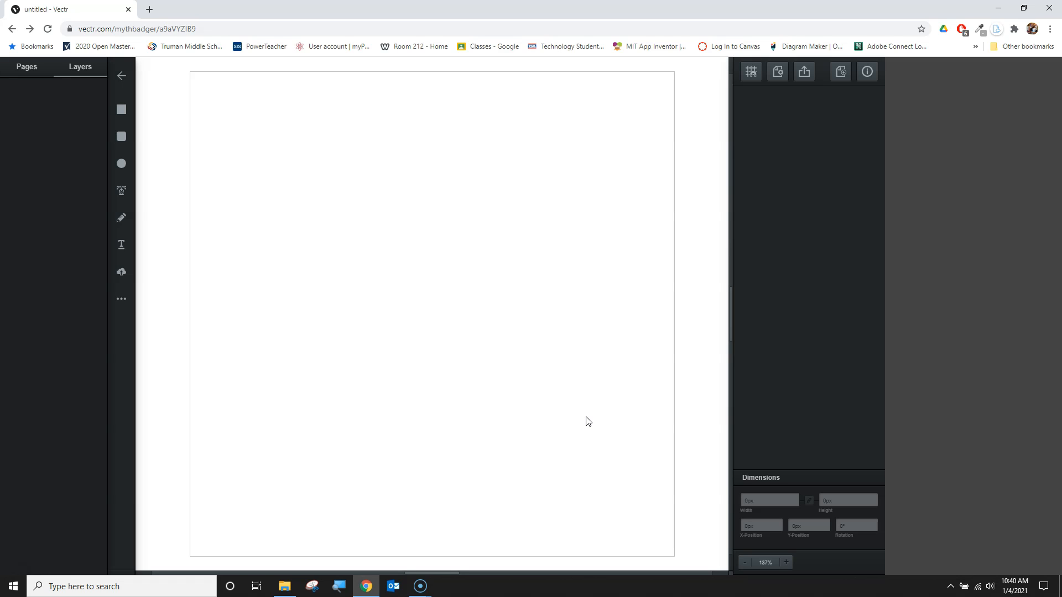
mouse_move(120, 190)
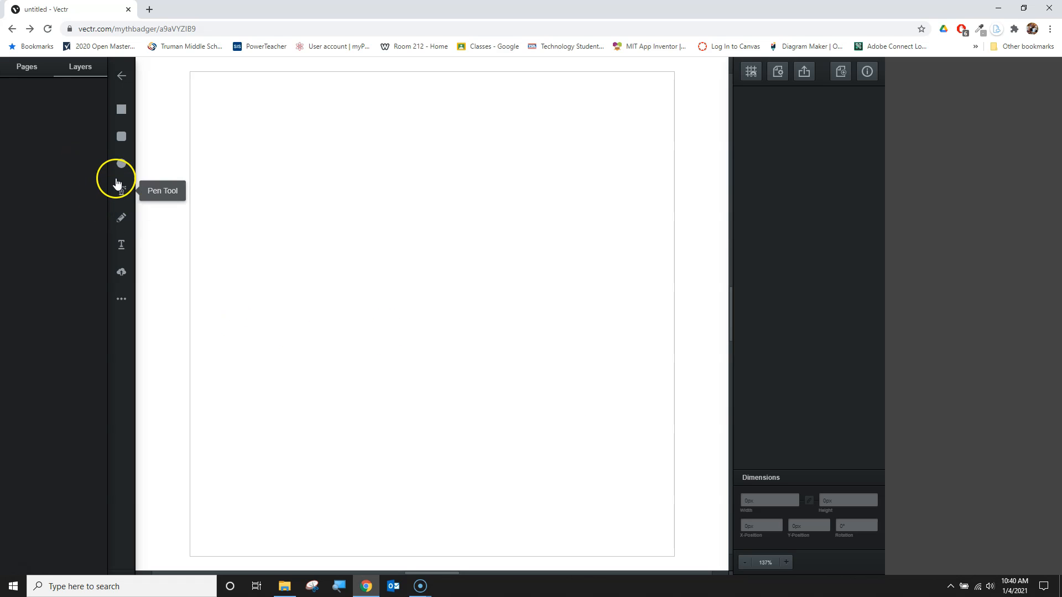
mouse_move(122, 218)
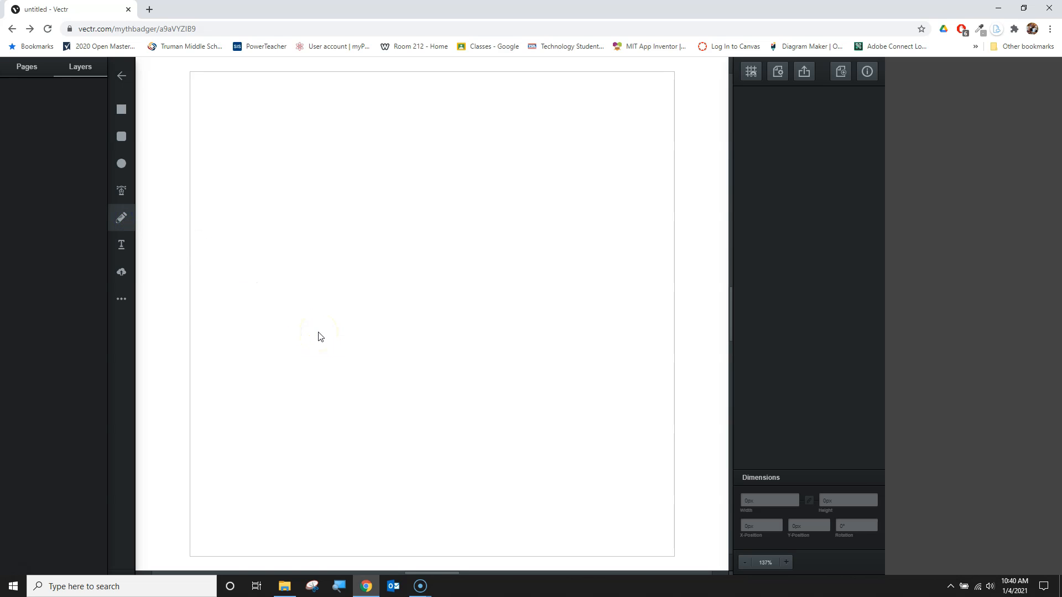
mouse_move(328, 337)
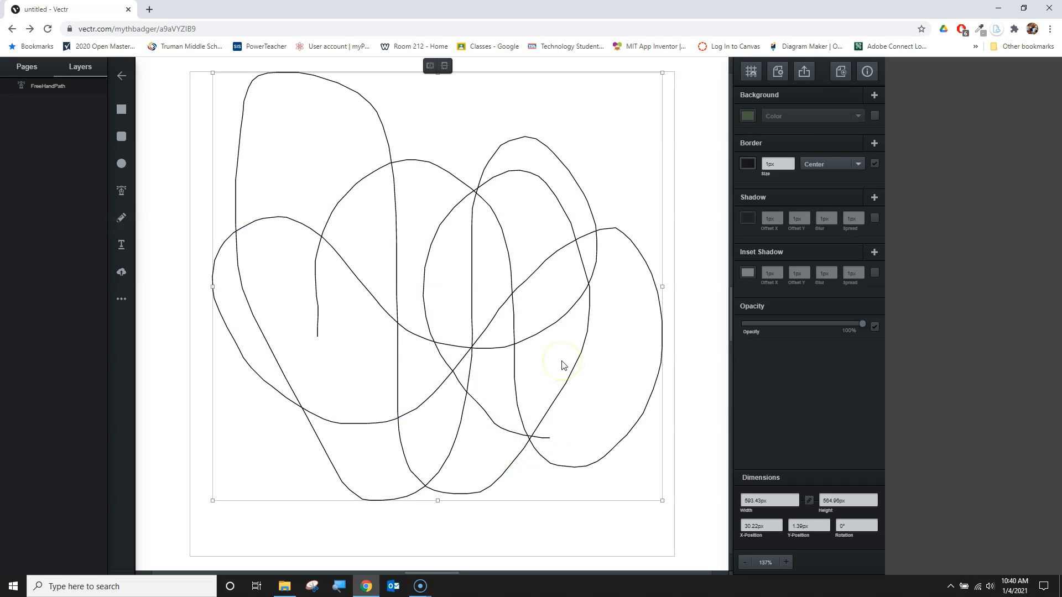
mouse_move(564, 364)
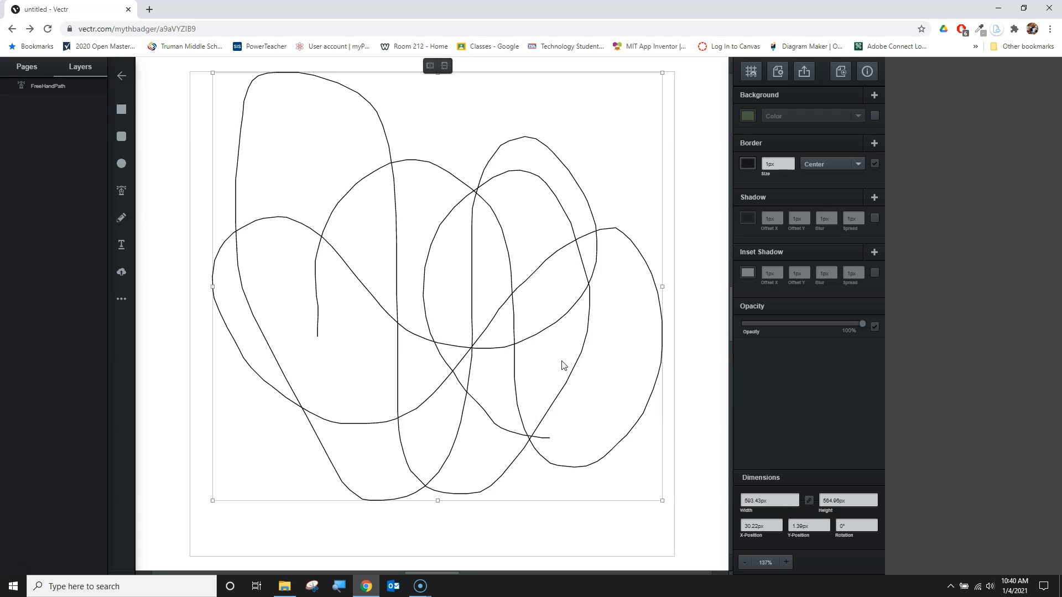
key("Delete")
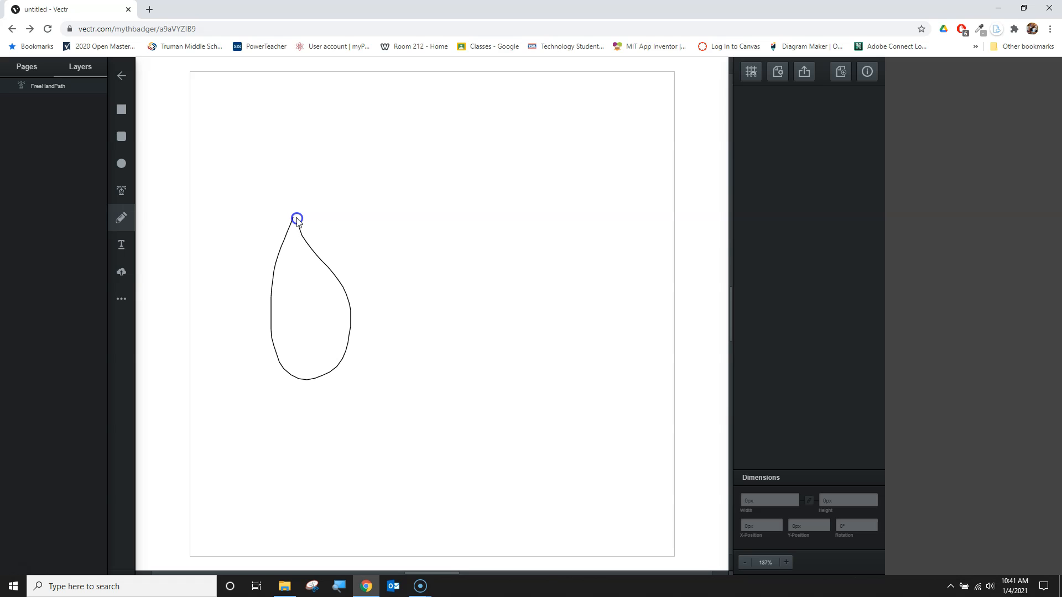
Step: Select the freehand teardrop leaf outline
left_click(310, 298)
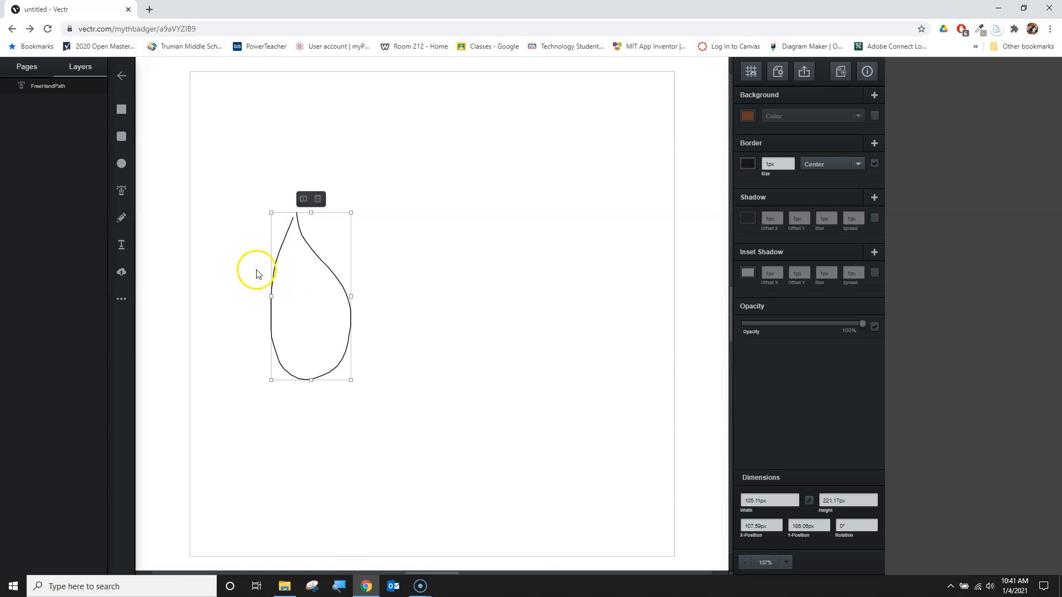
mouse_move(287, 217)
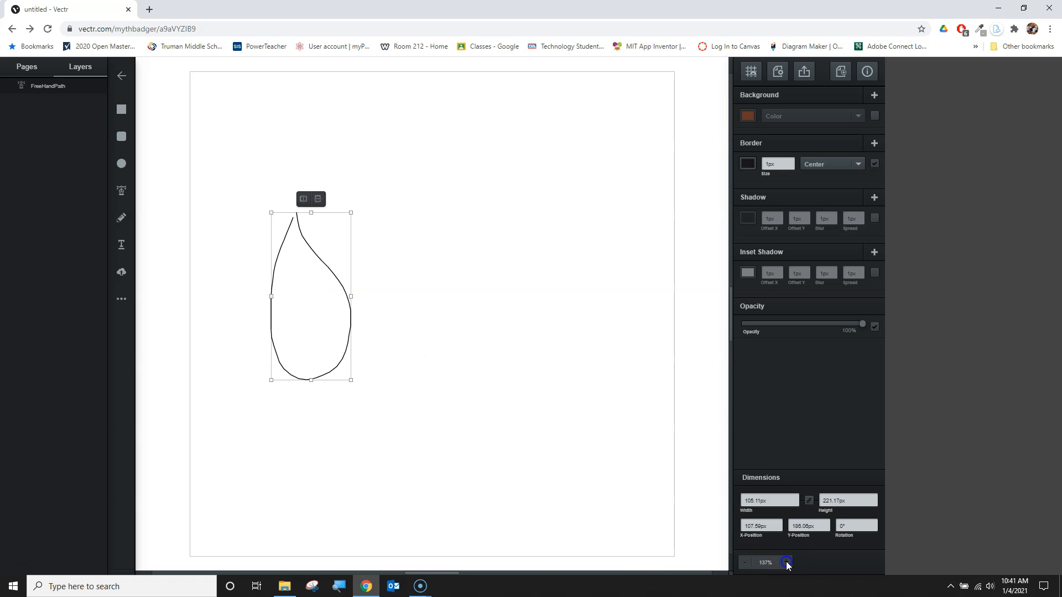
Step: Zoom in and join the outline's two loose top ends into a single pointed tip
left_click(786, 563)
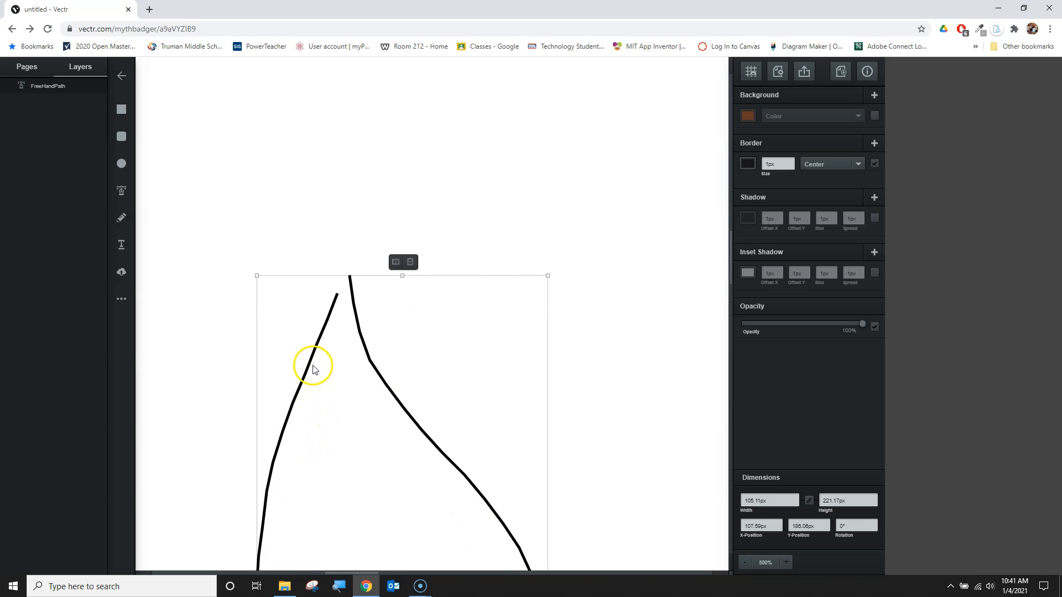
mouse_move(211, 343)
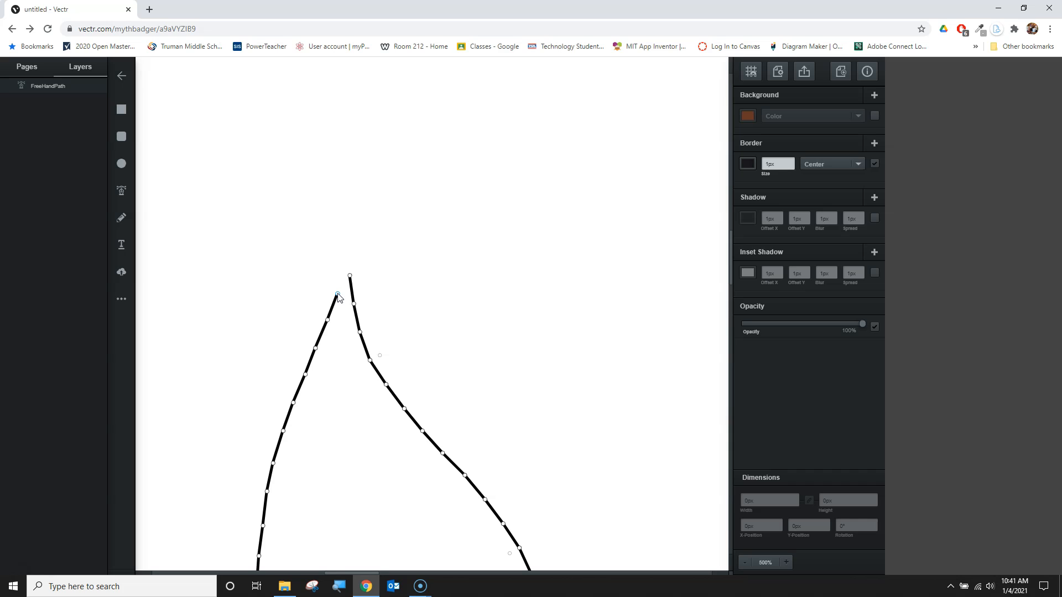
left_click(349, 275)
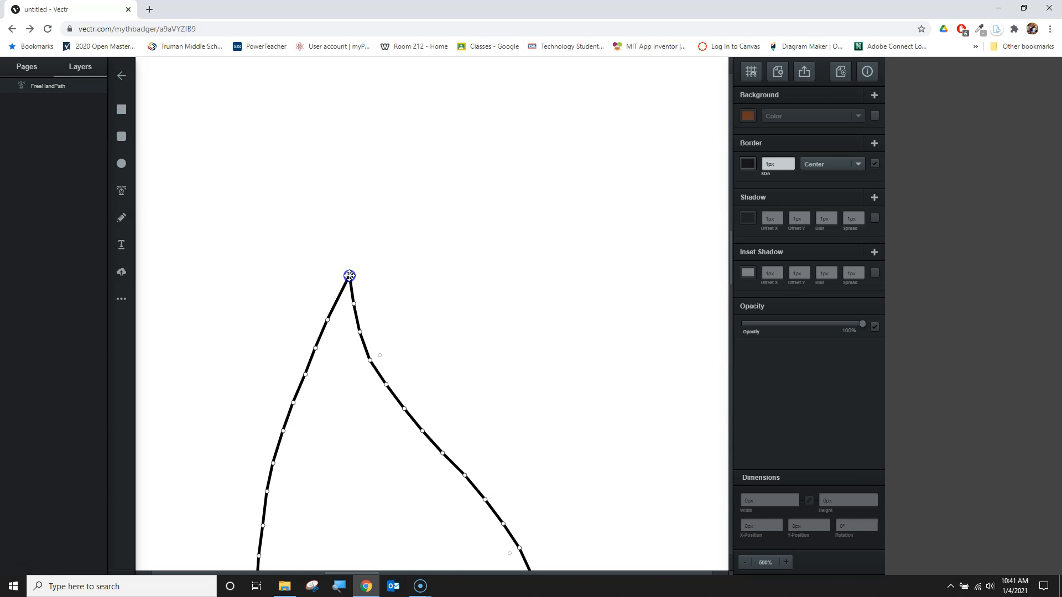
left_click(494, 418)
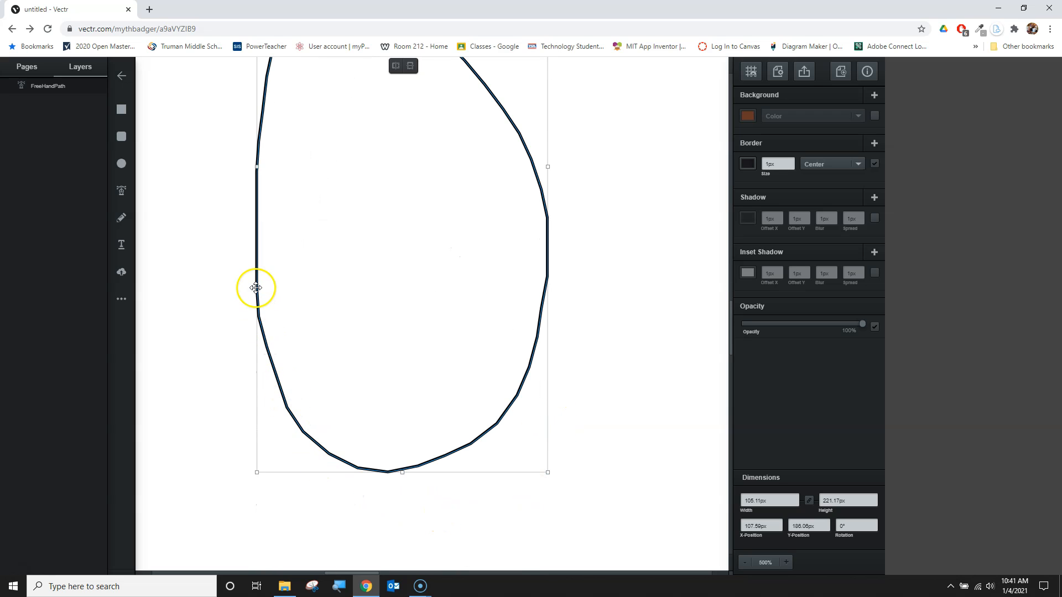
left_click(389, 497)
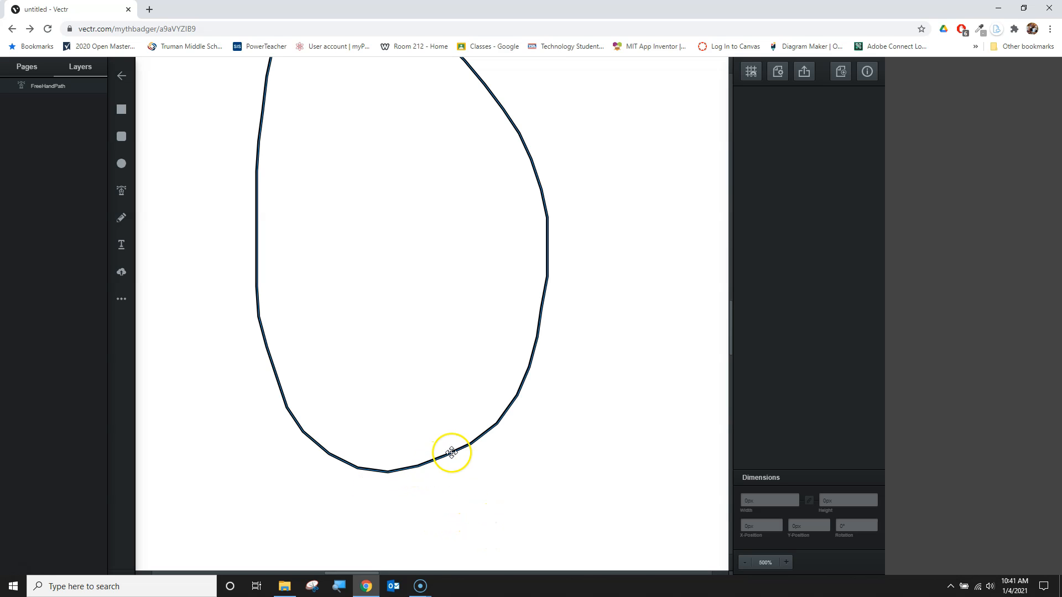
left_click(452, 453)
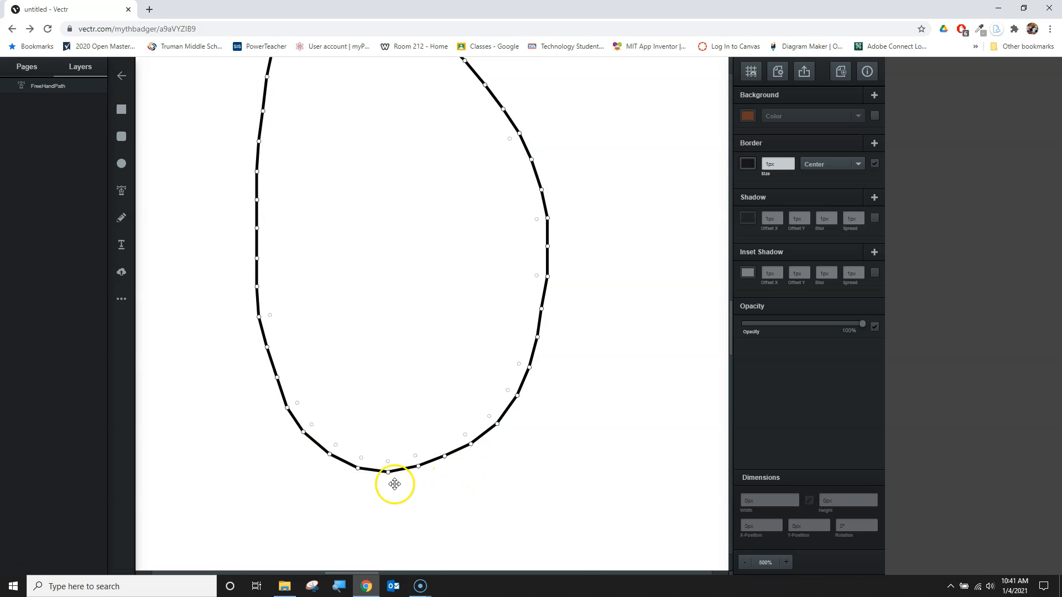
mouse_move(633, 396)
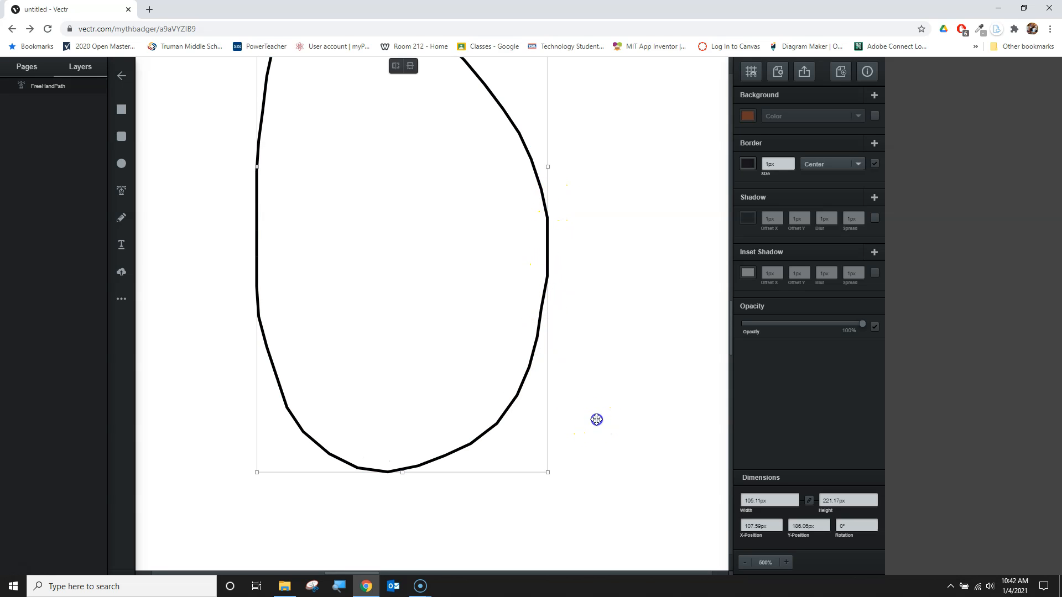
Step: Draw a slanted center vein inside the leaf, zoom out to 100%, and deselect
left_click(596, 420)
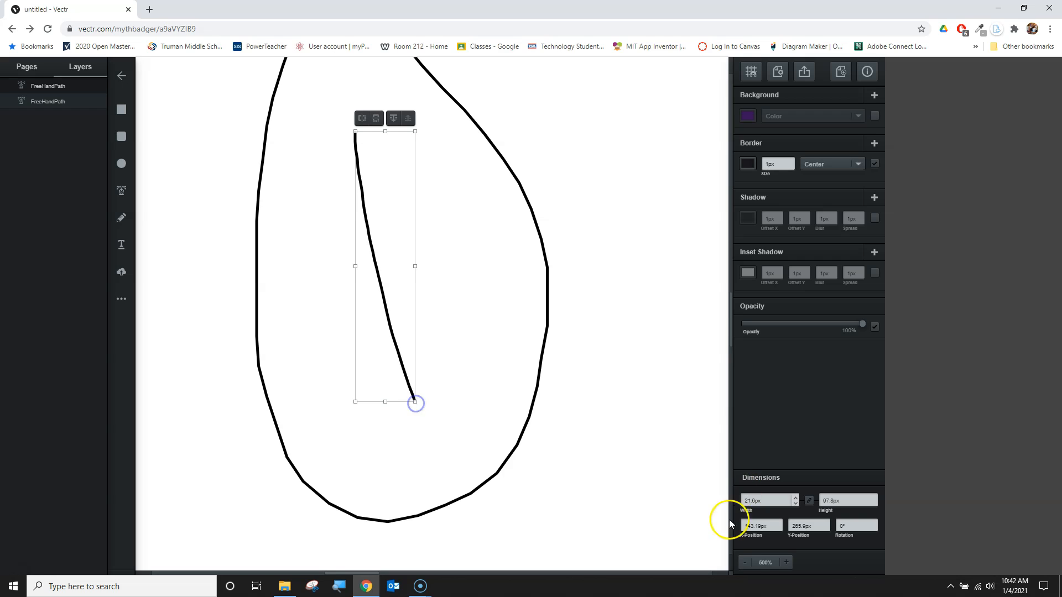
left_click(746, 562)
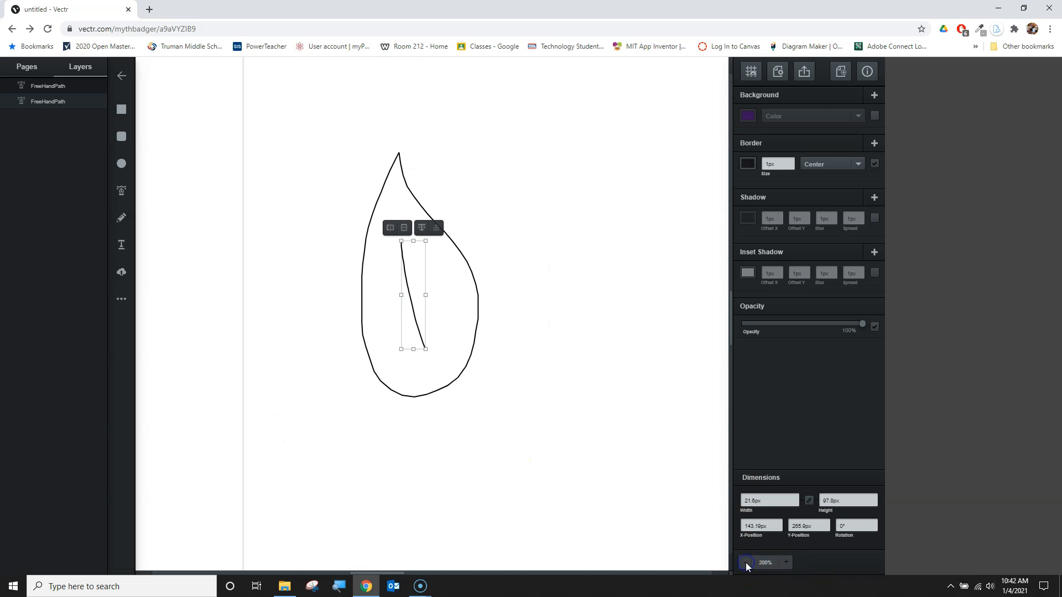
left_click(746, 563)
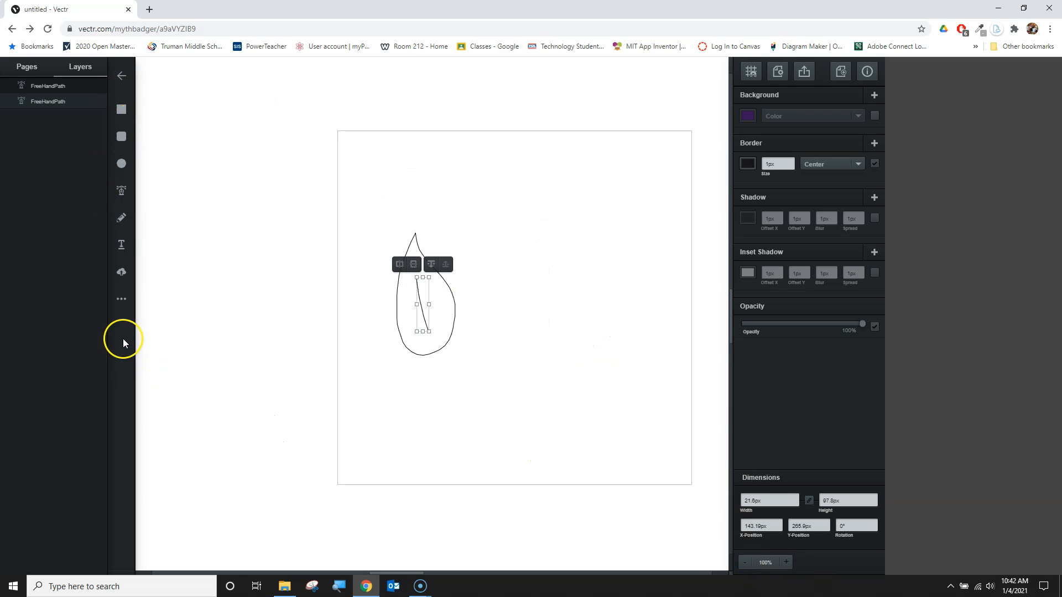
left_click(631, 343)
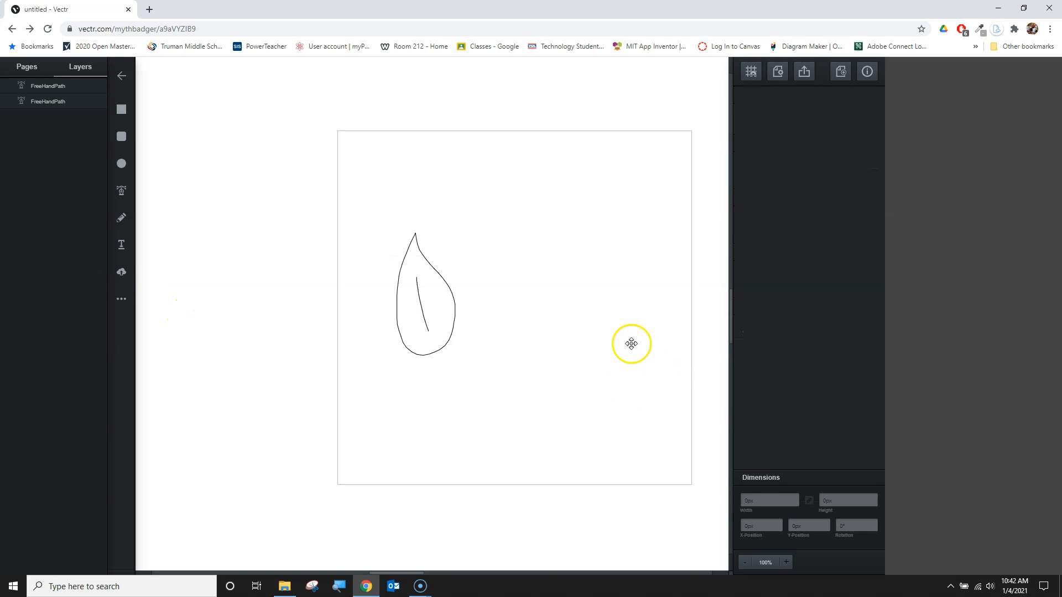
mouse_move(826, 564)
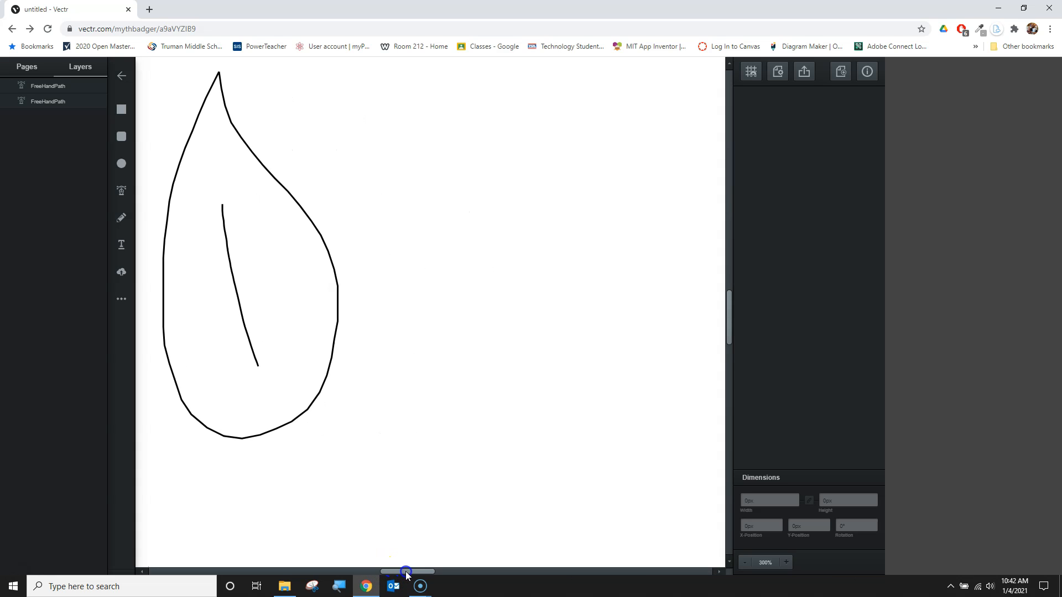
mouse_move(734, 306)
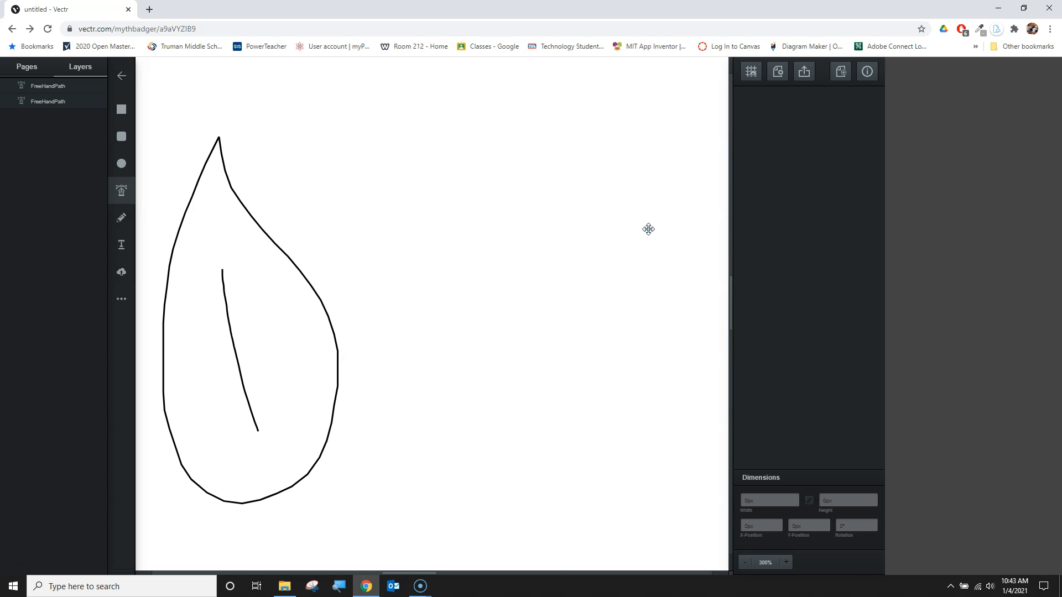
mouse_move(311, 232)
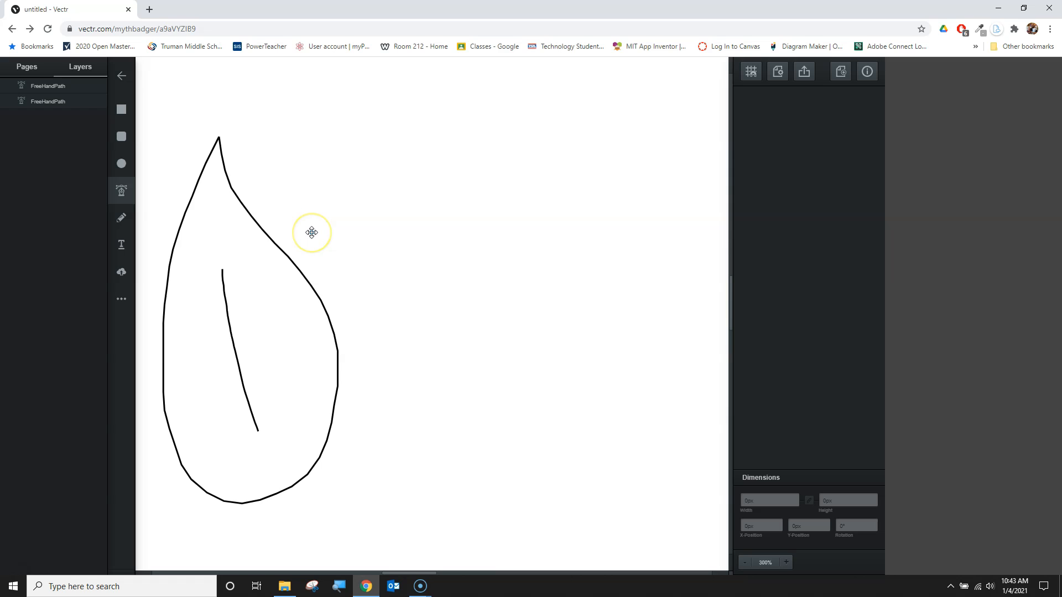
mouse_move(174, 199)
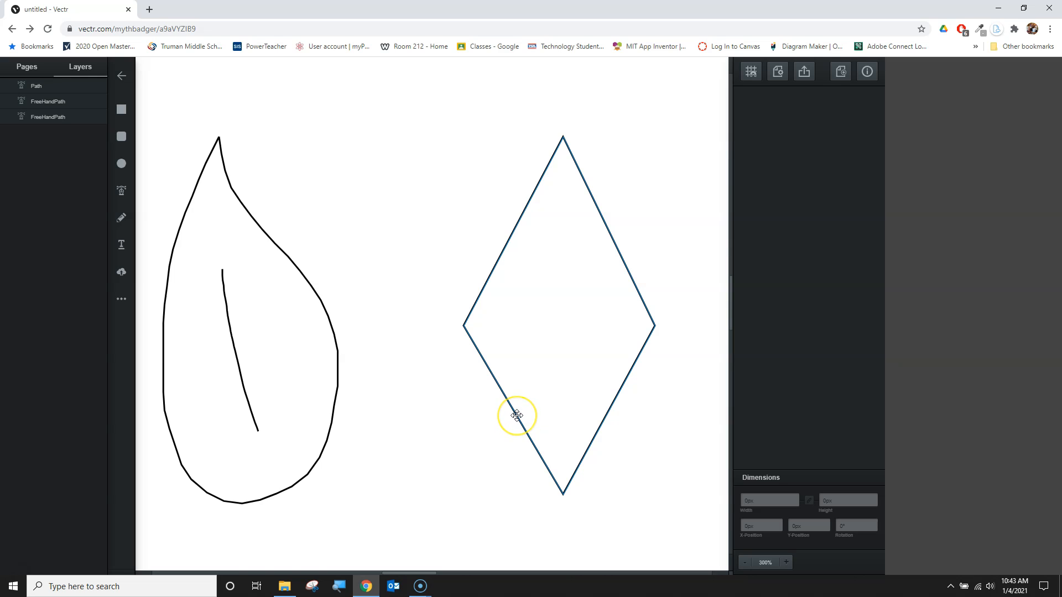
mouse_move(516, 415)
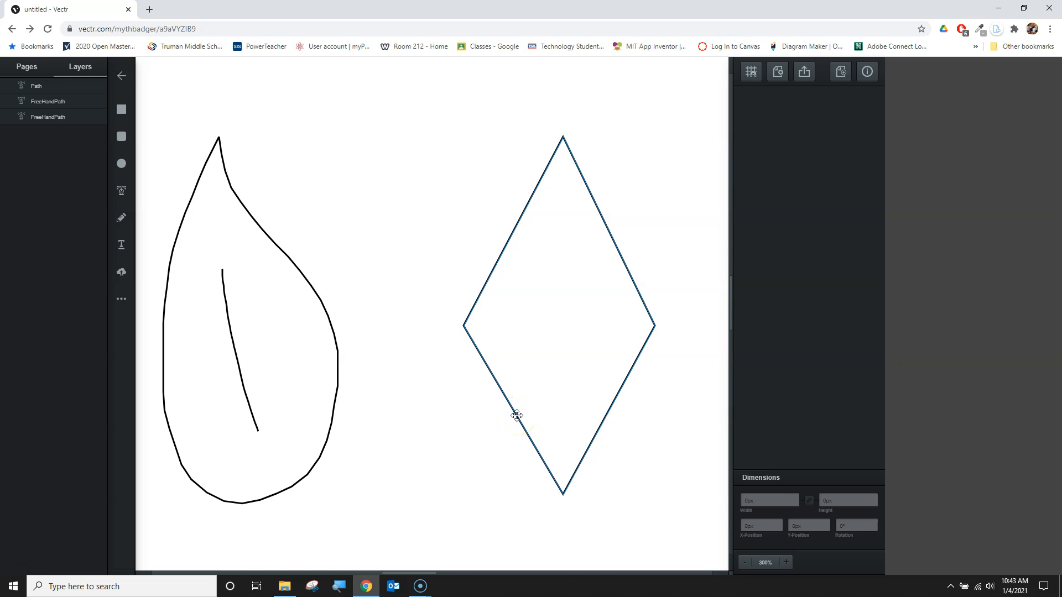
Step: Select the diamond path and pick its left corner point for editing
left_click(560, 319)
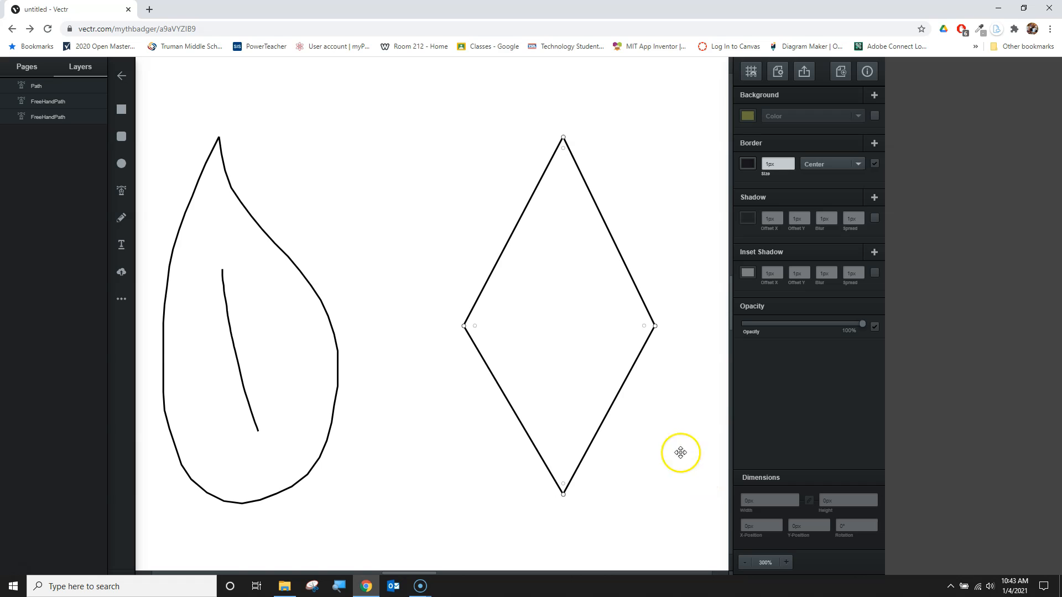
mouse_move(492, 361)
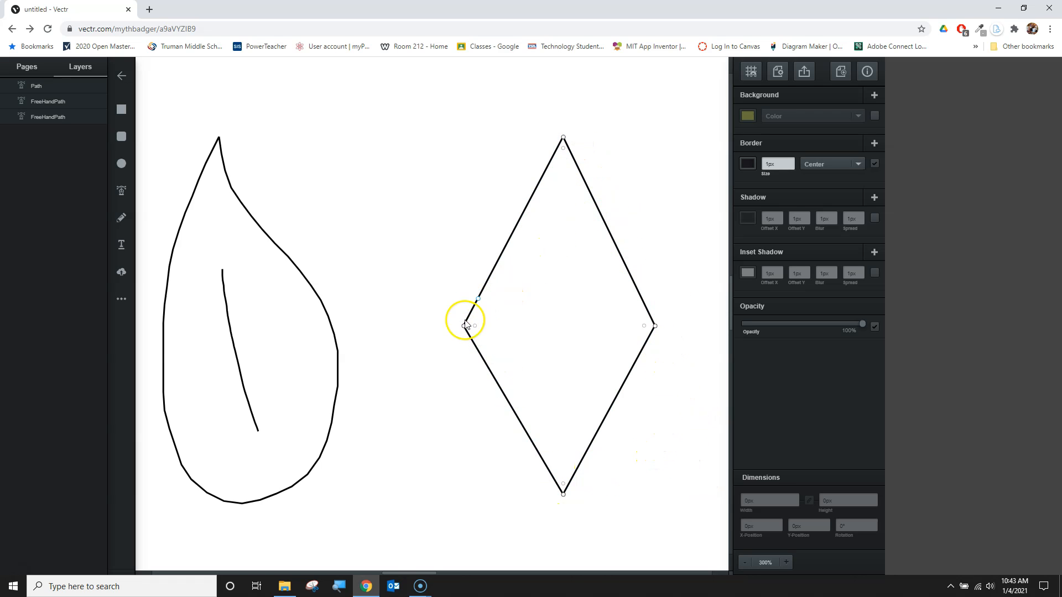
mouse_move(468, 332)
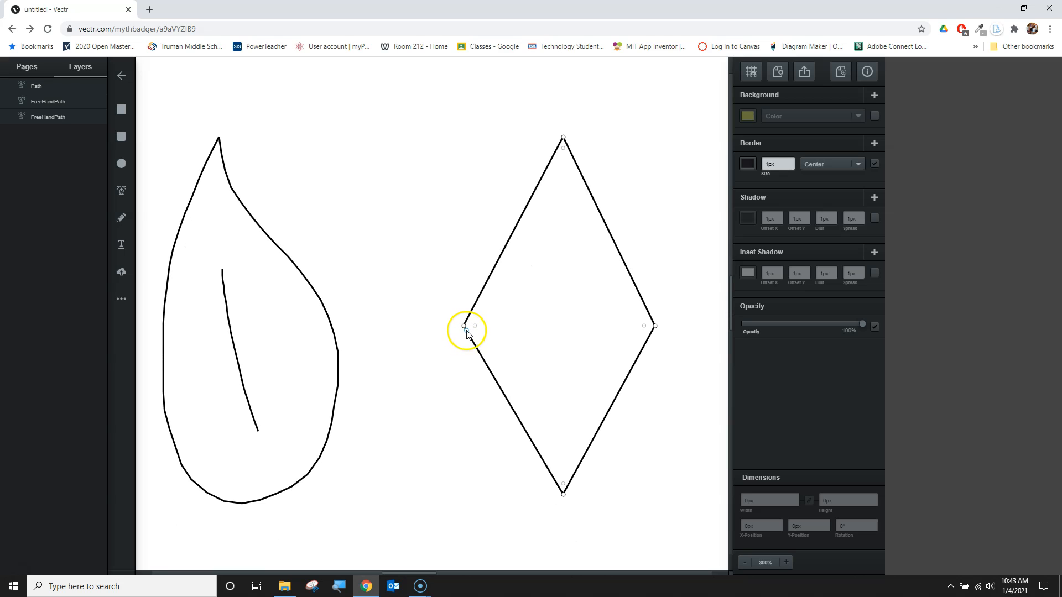
left_click(472, 326)
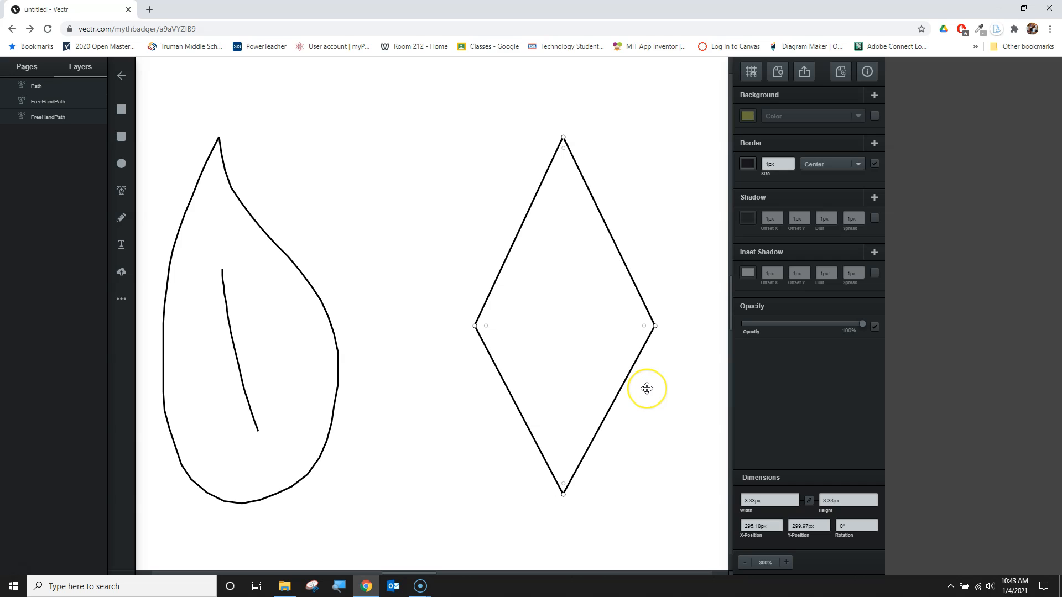
mouse_move(647, 388)
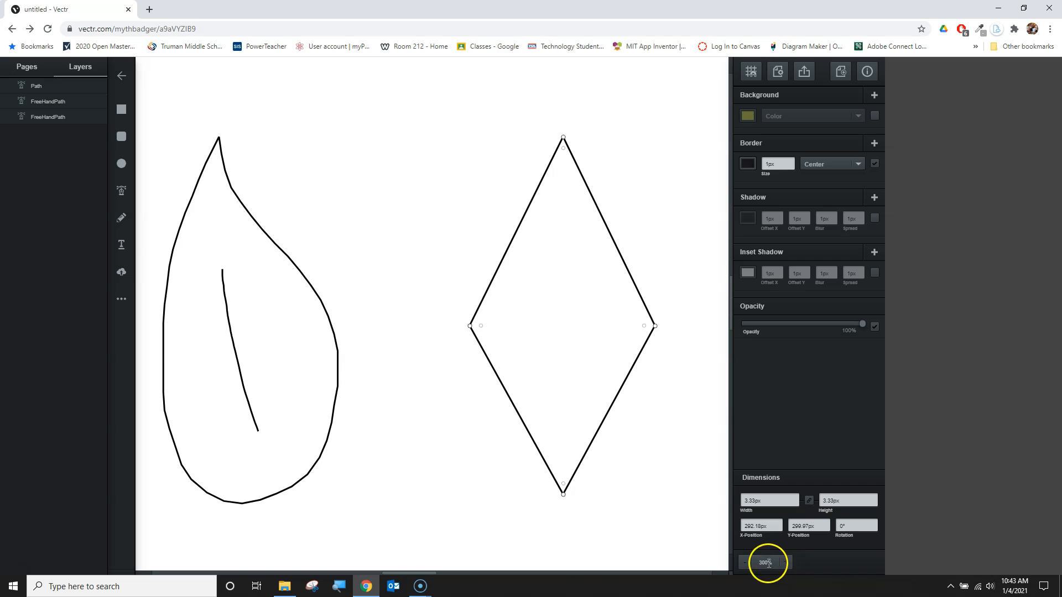
mouse_move(481, 327)
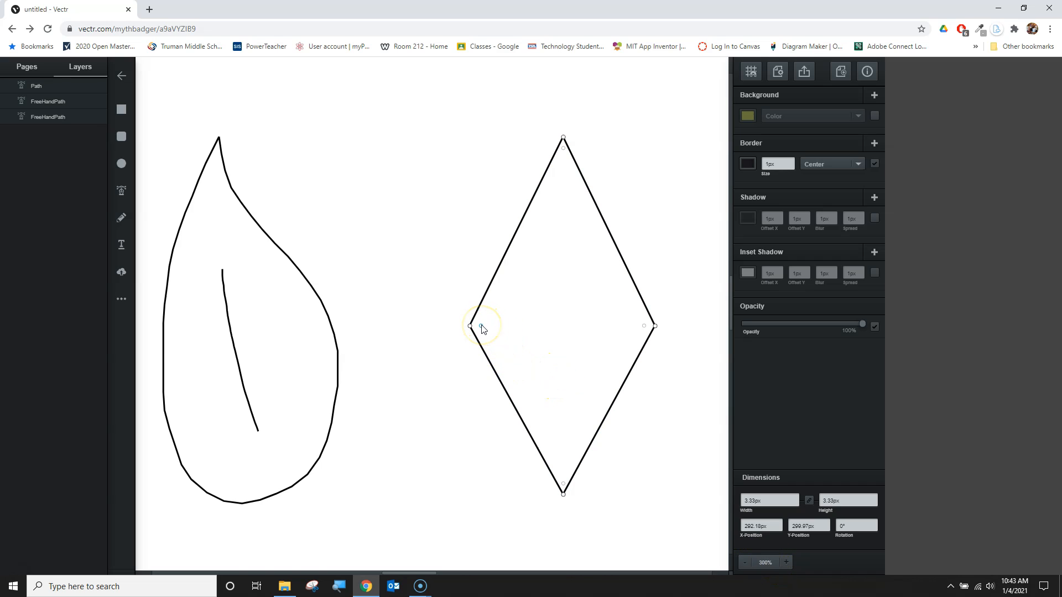
mouse_move(482, 328)
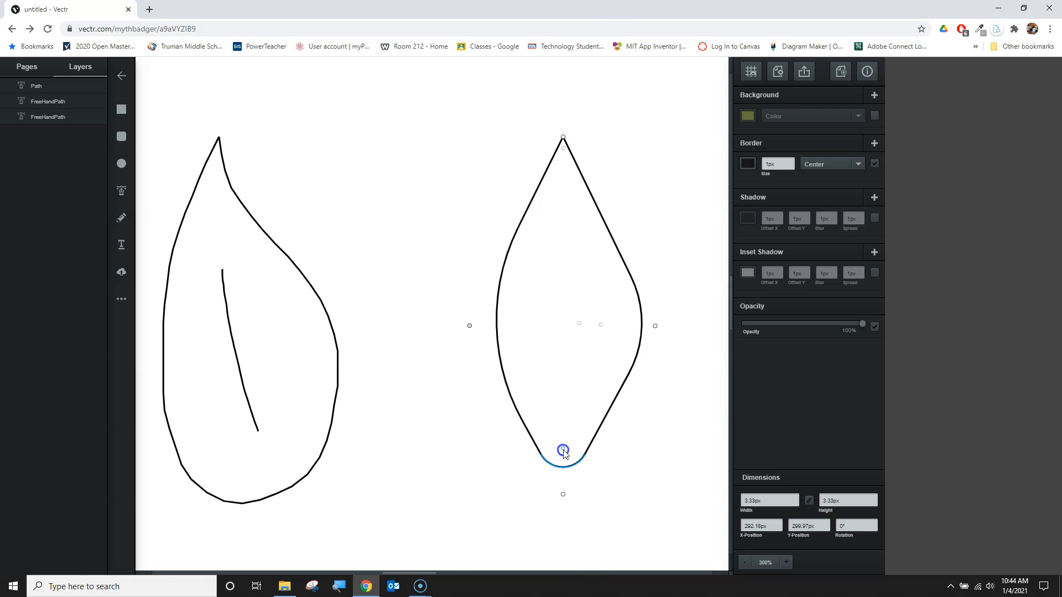
mouse_move(226, 161)
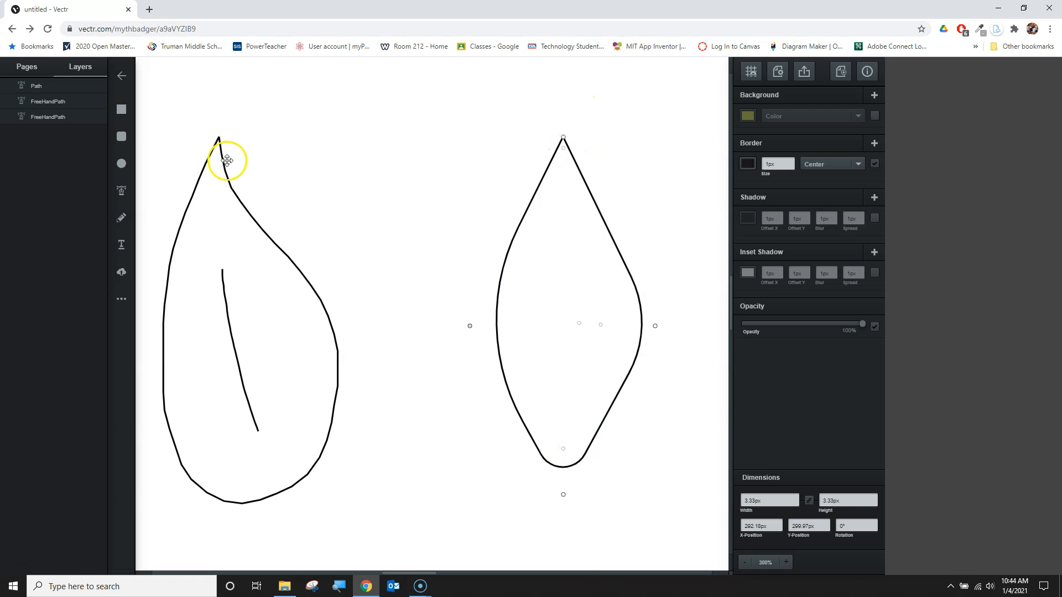
Step: Bend the diamond's node handles to curve its sides and round its bottom point
left_click(619, 346)
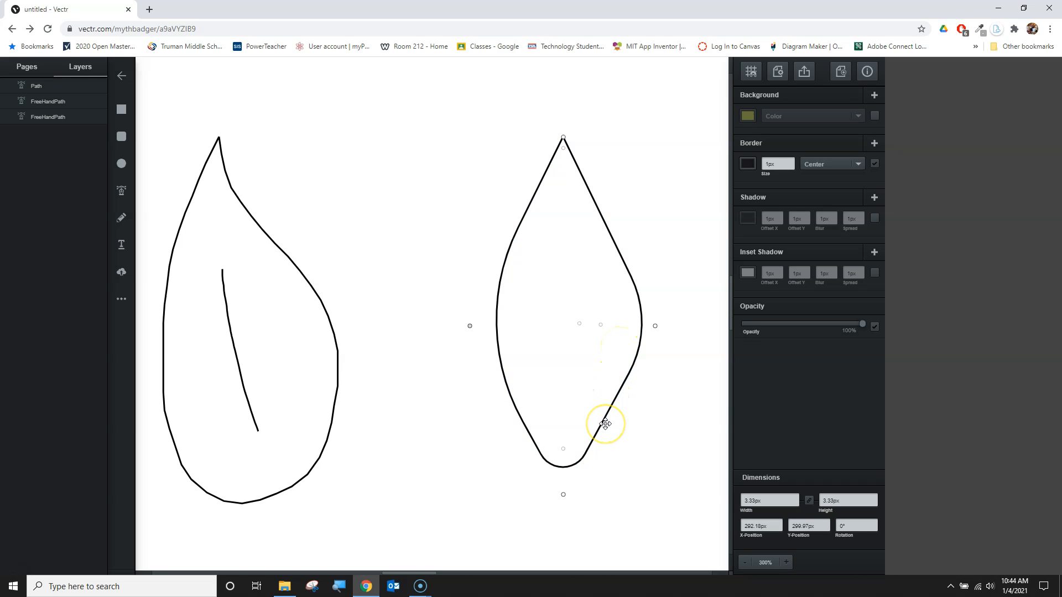
mouse_move(611, 432)
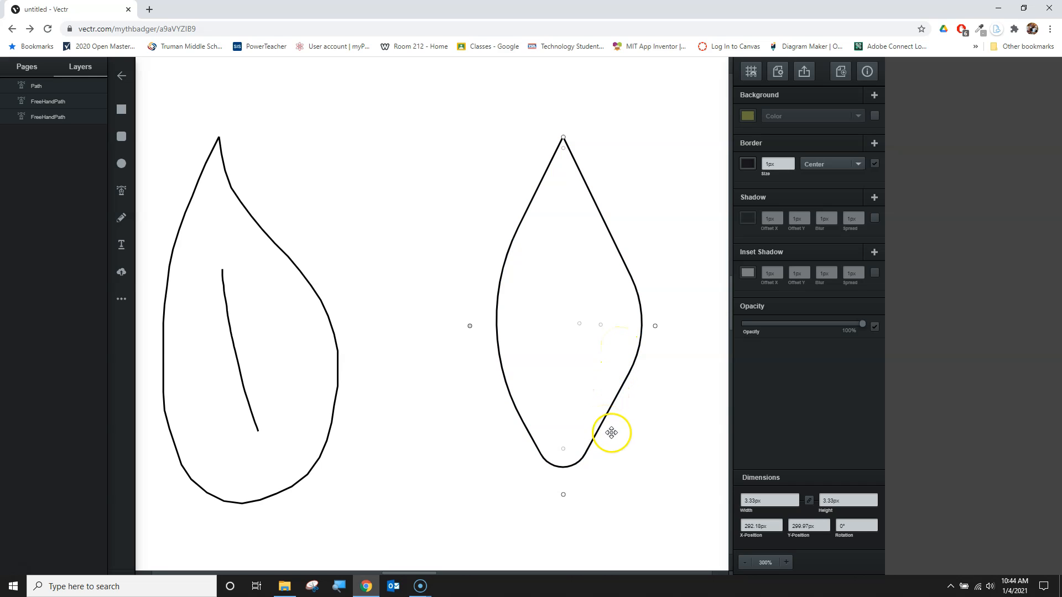
mouse_move(606, 416)
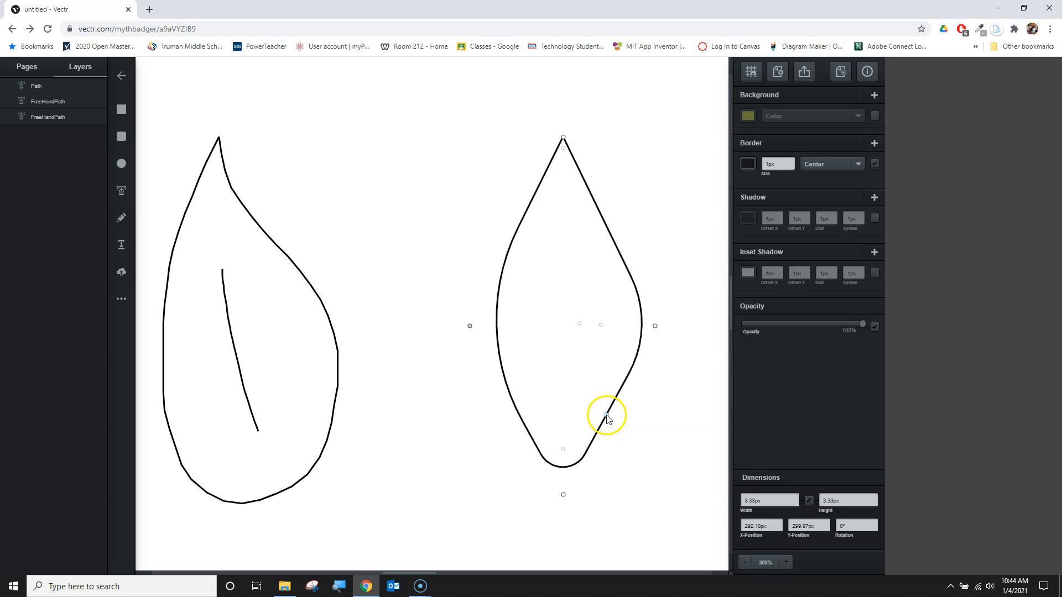
mouse_move(606, 420)
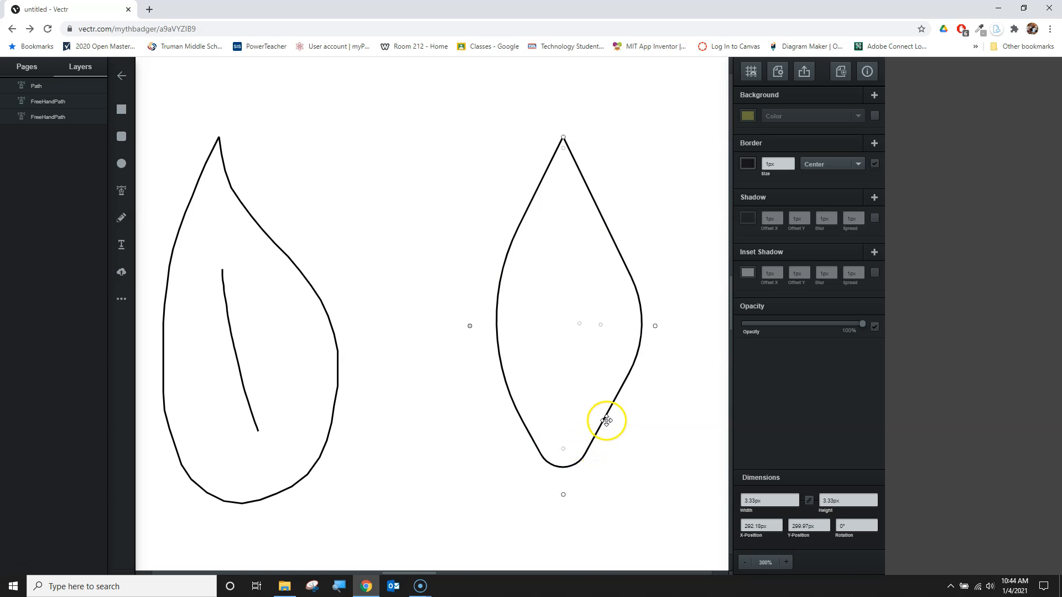
mouse_move(613, 406)
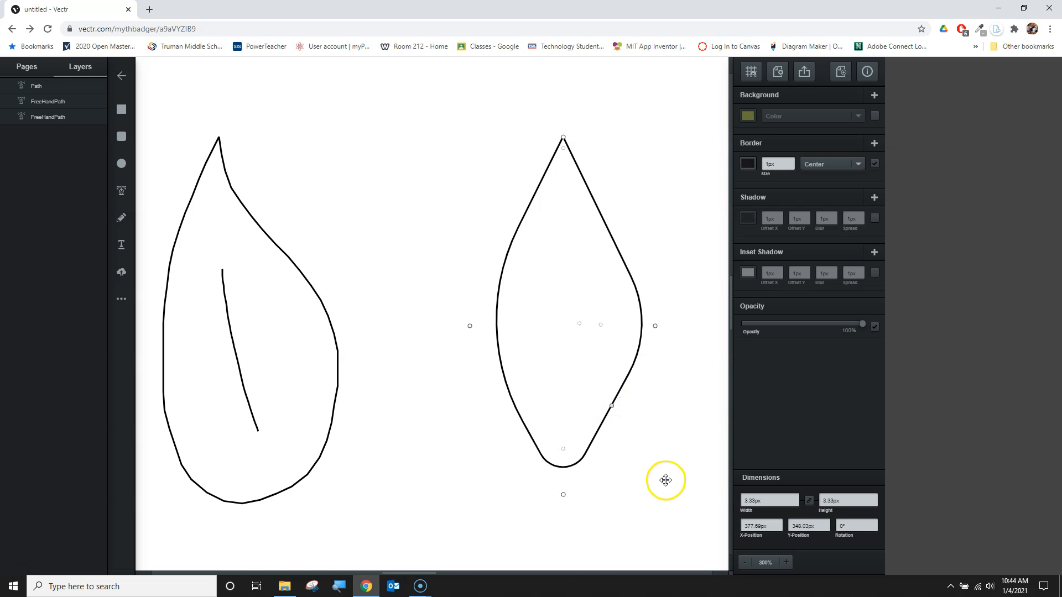
mouse_move(613, 241)
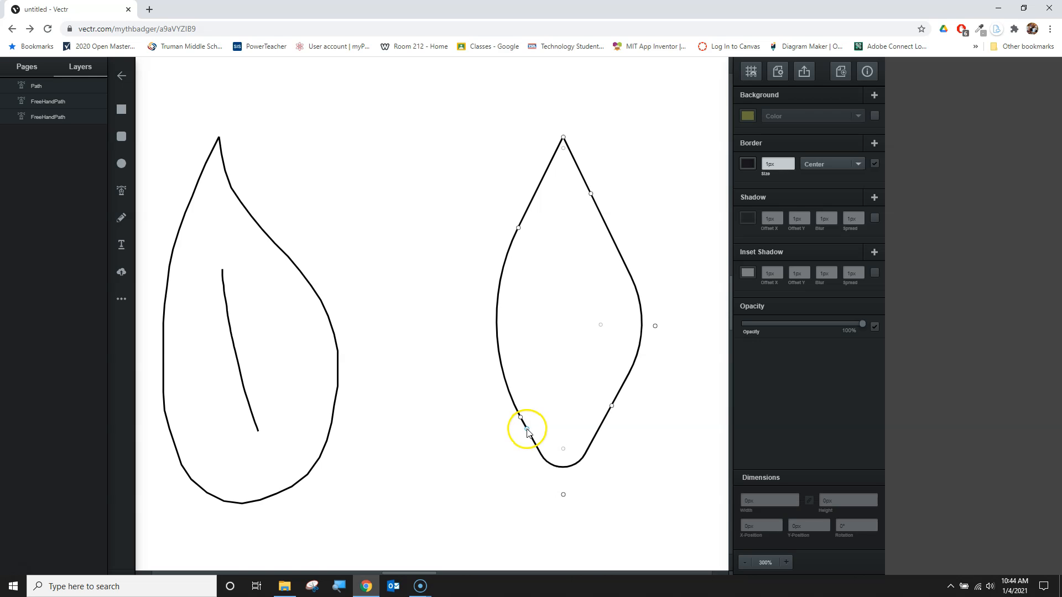
mouse_move(651, 475)
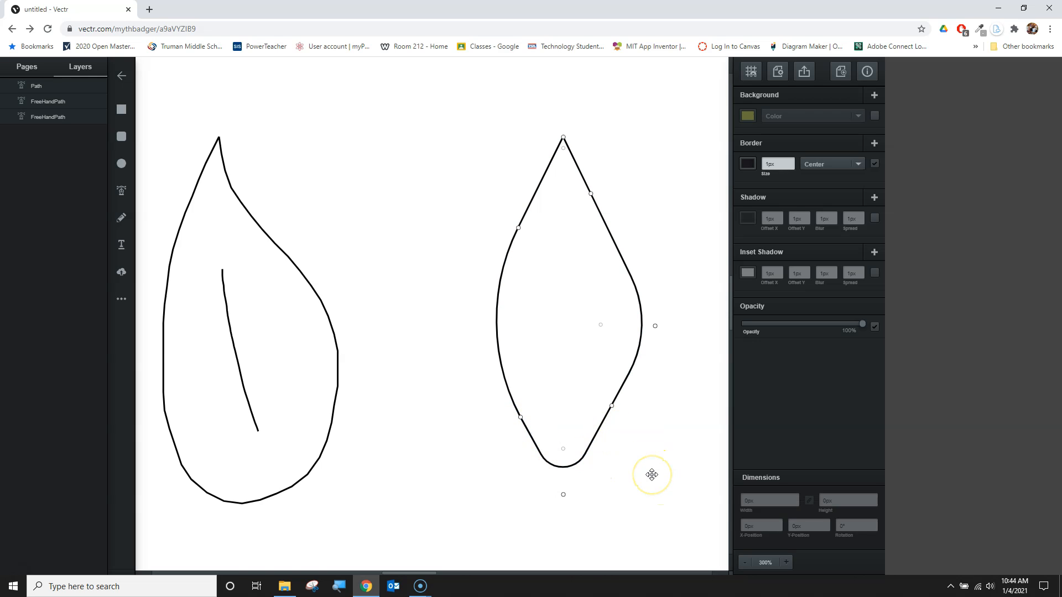
mouse_move(520, 418)
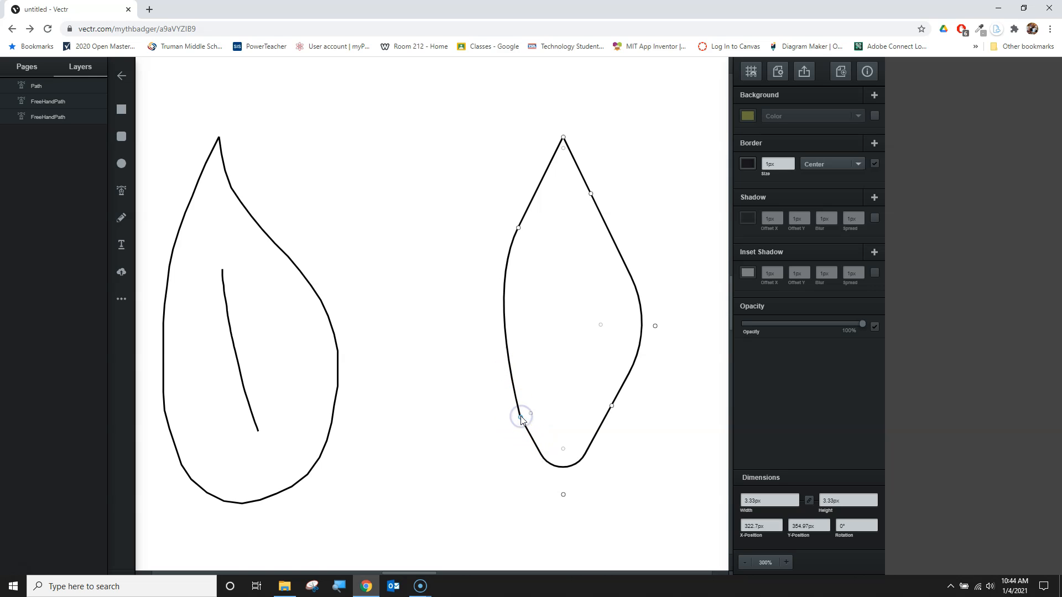
mouse_move(532, 415)
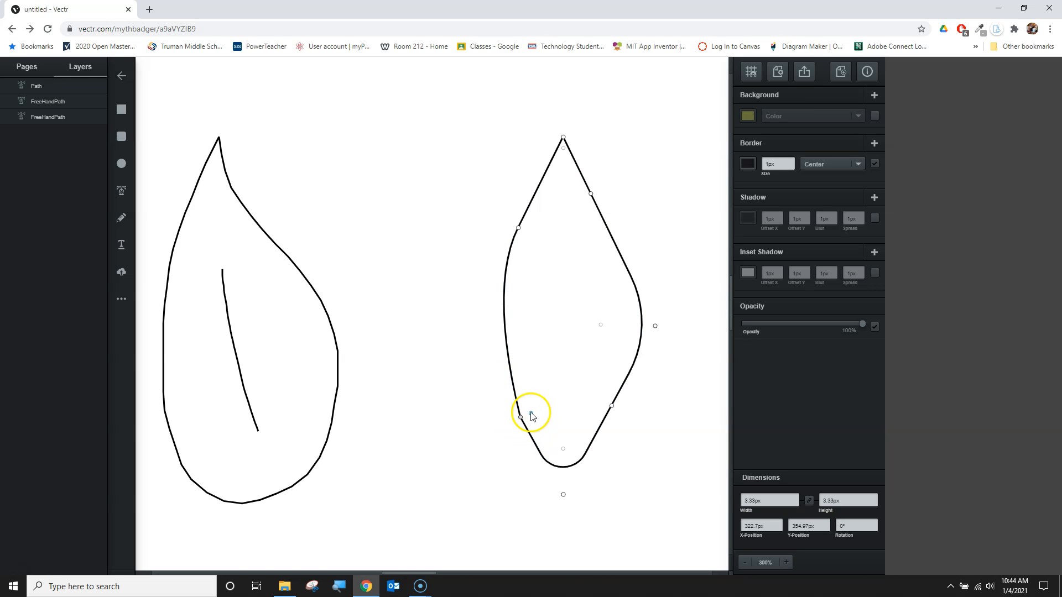
mouse_move(523, 425)
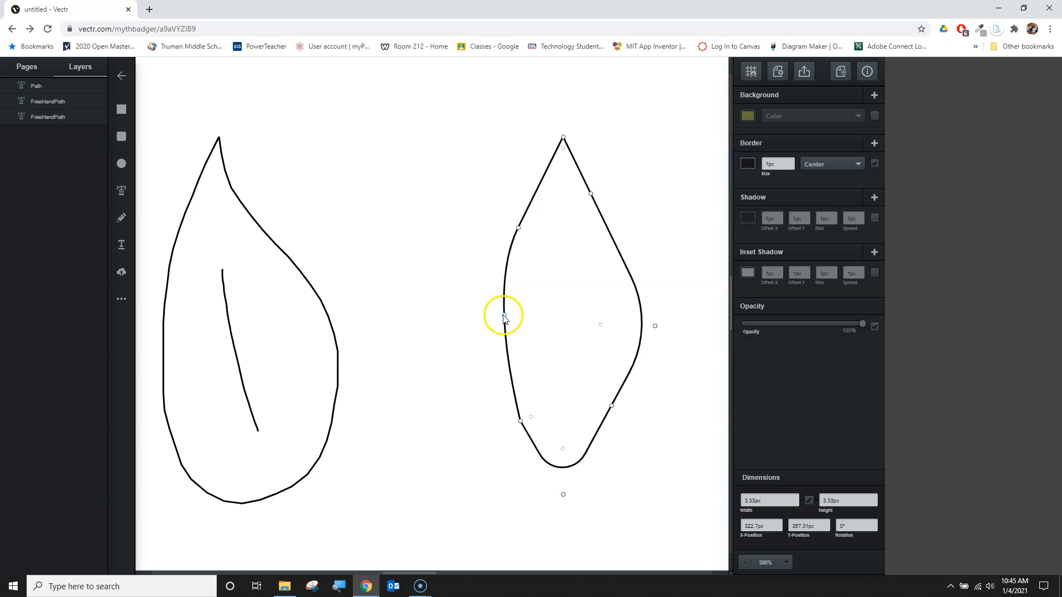
Step: Move the left-side point and bend the right edge inward below the leaf tip
left_click(504, 320)
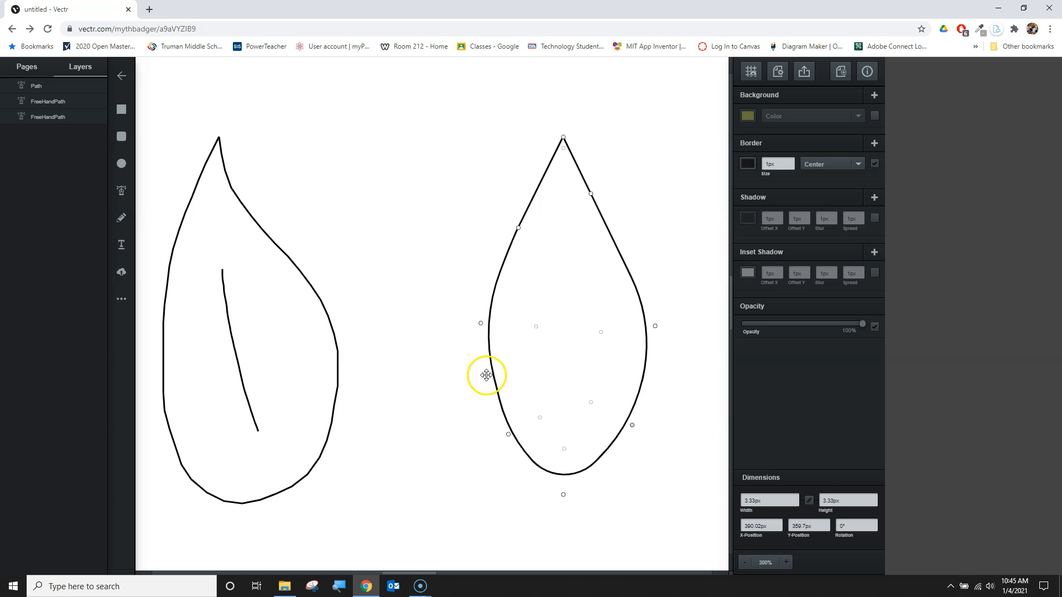
mouse_move(599, 199)
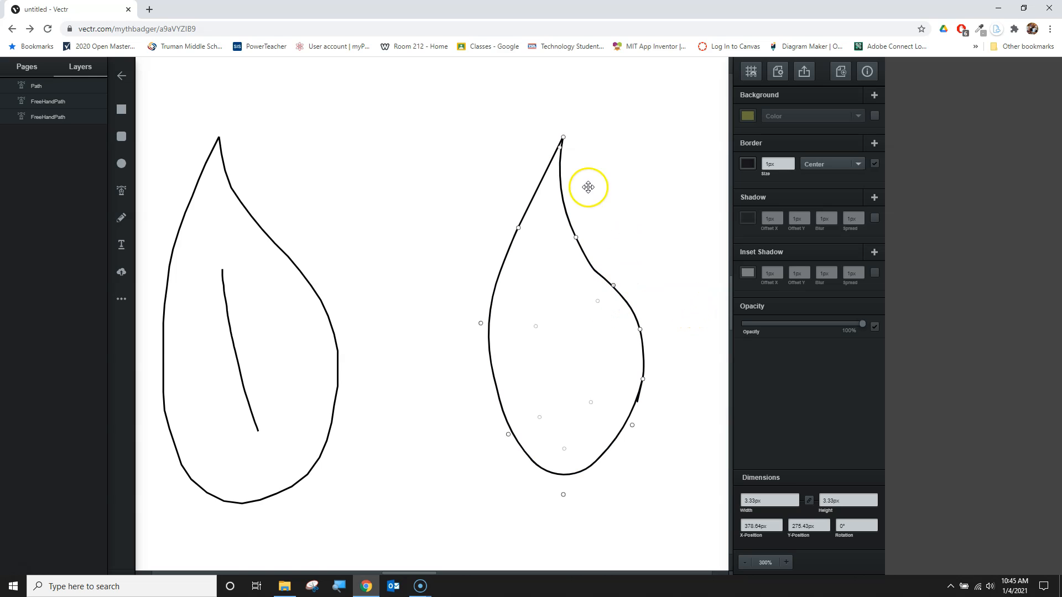
left_click(595, 267)
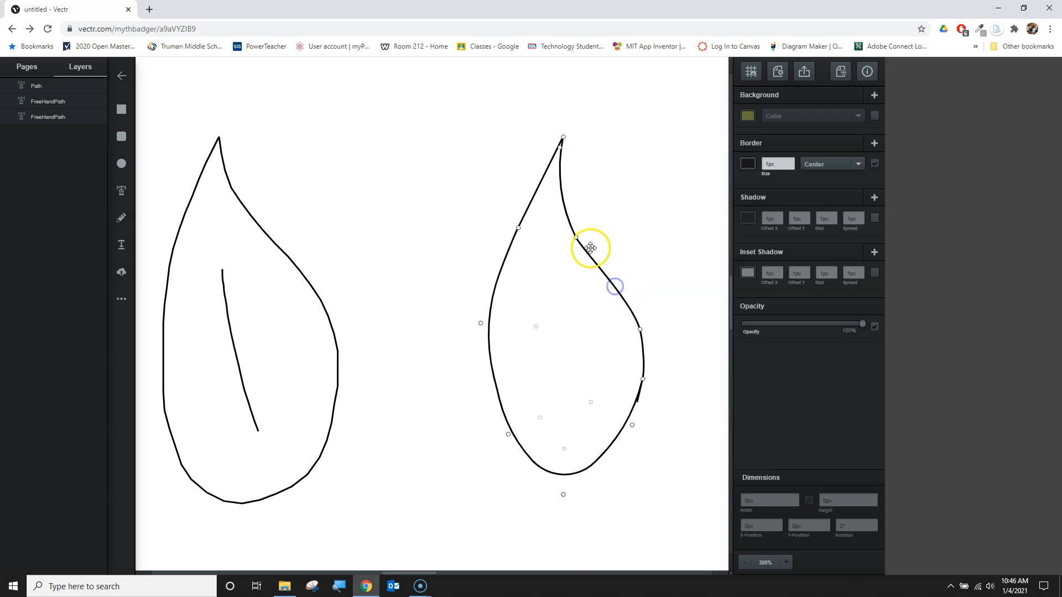
mouse_move(612, 284)
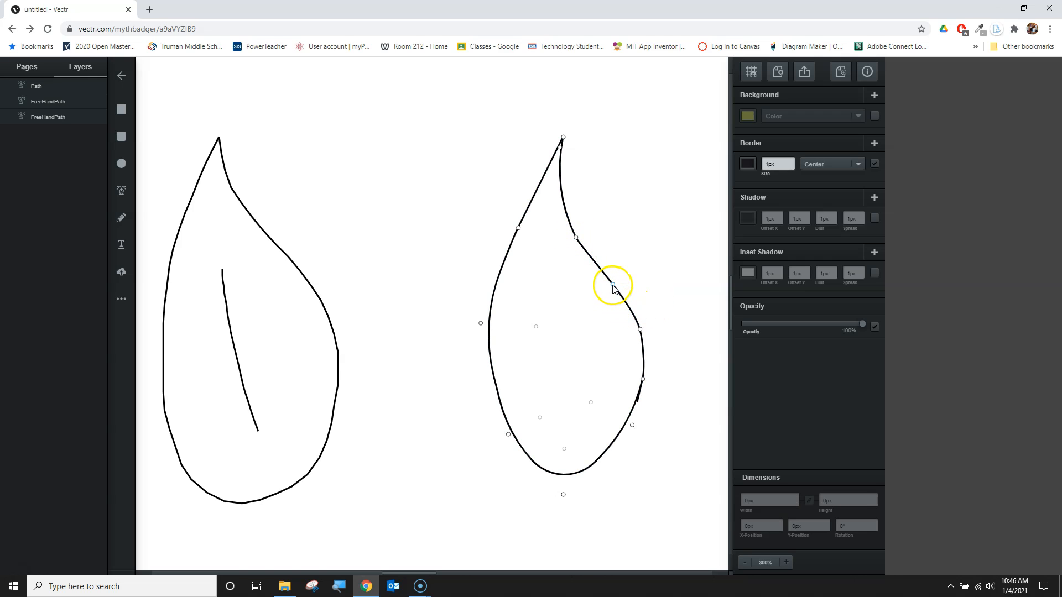
left_click(611, 284)
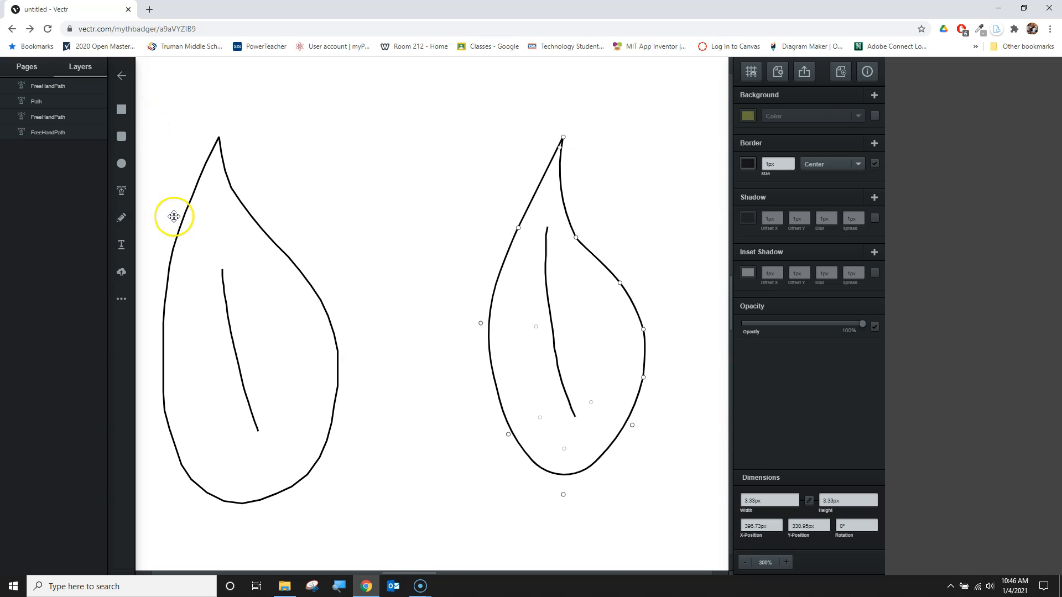
Step: Finish the pencil vein down the middle of the right leaf, then zoom in
left_click(596, 254)
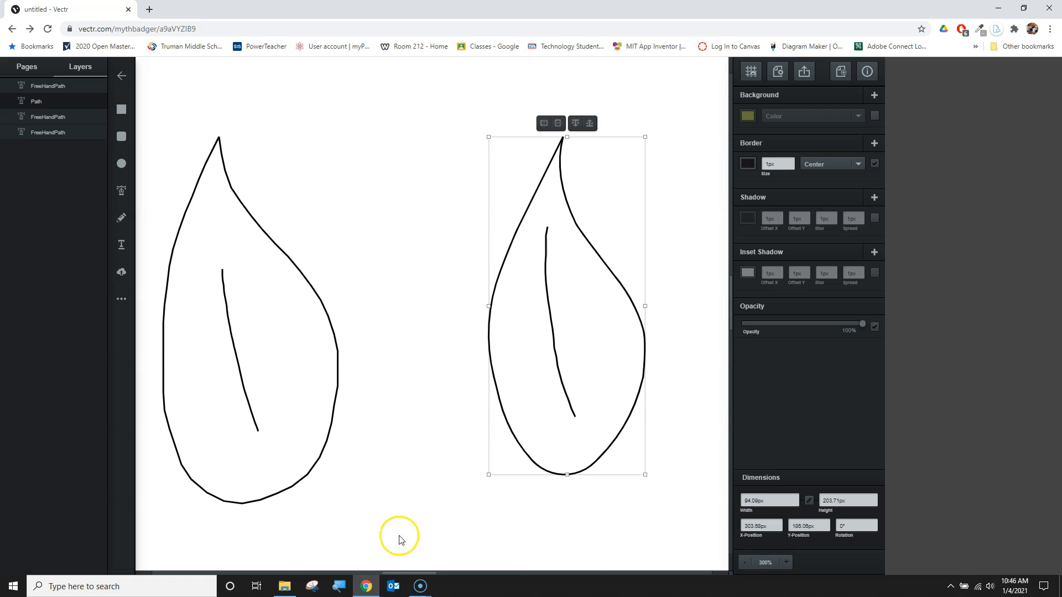
left_click(785, 563)
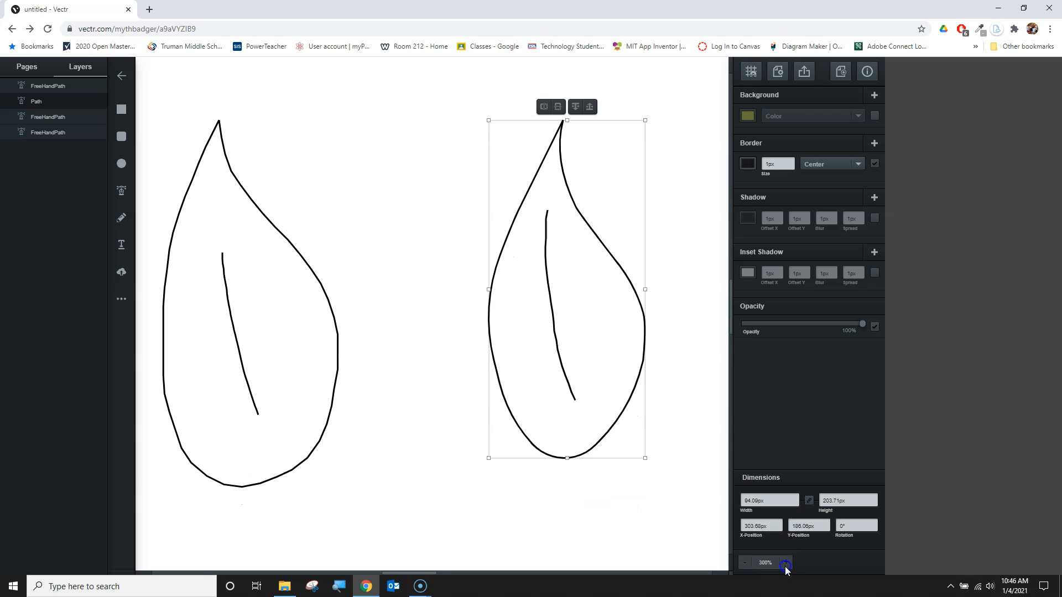
Step: Zoom in on the right leaf and select its freehand center vein
left_click(785, 563)
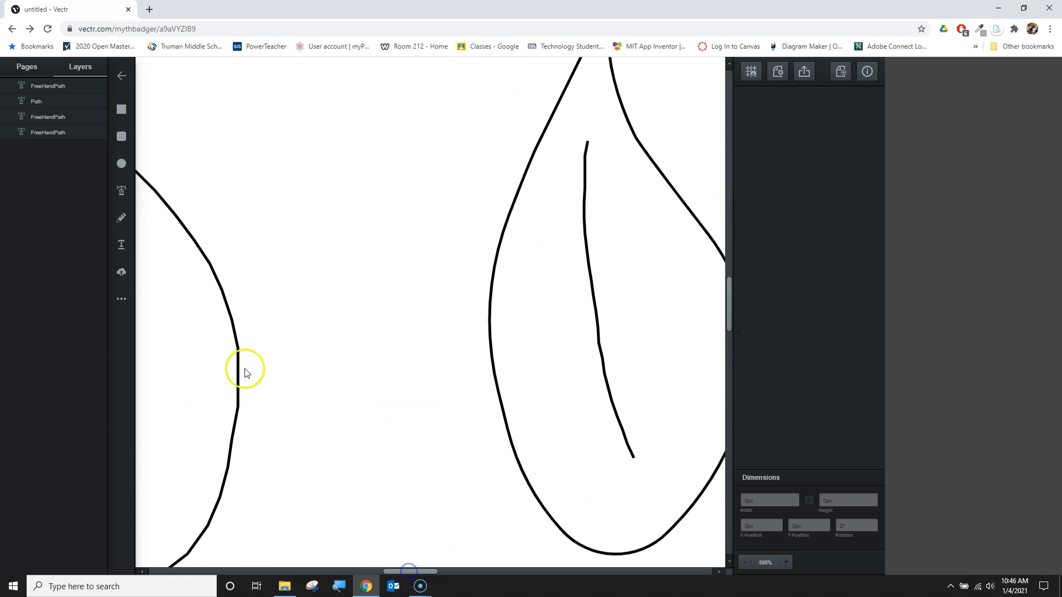
mouse_move(163, 426)
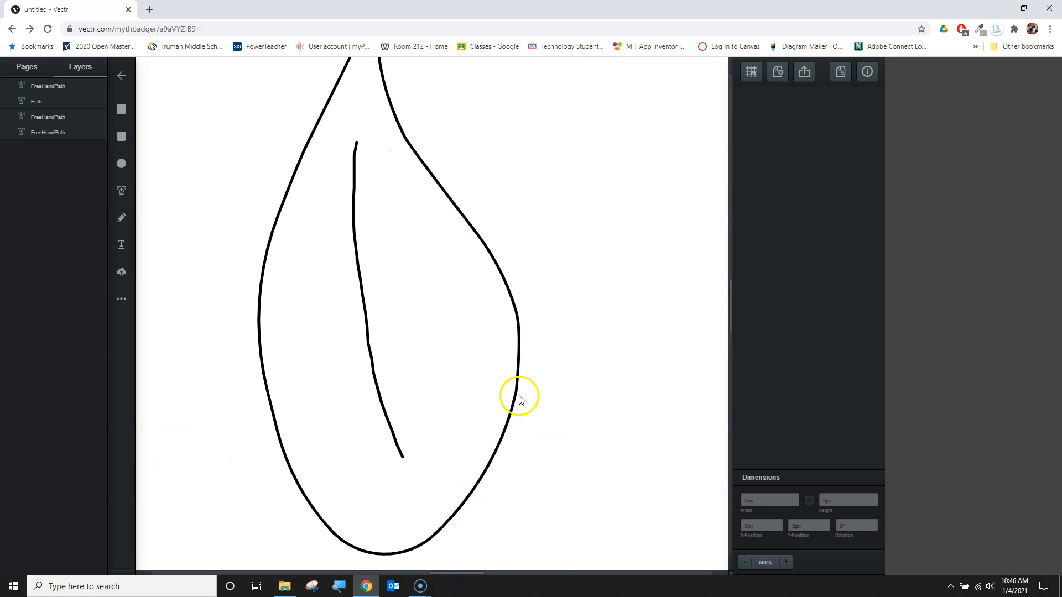
left_click(518, 396)
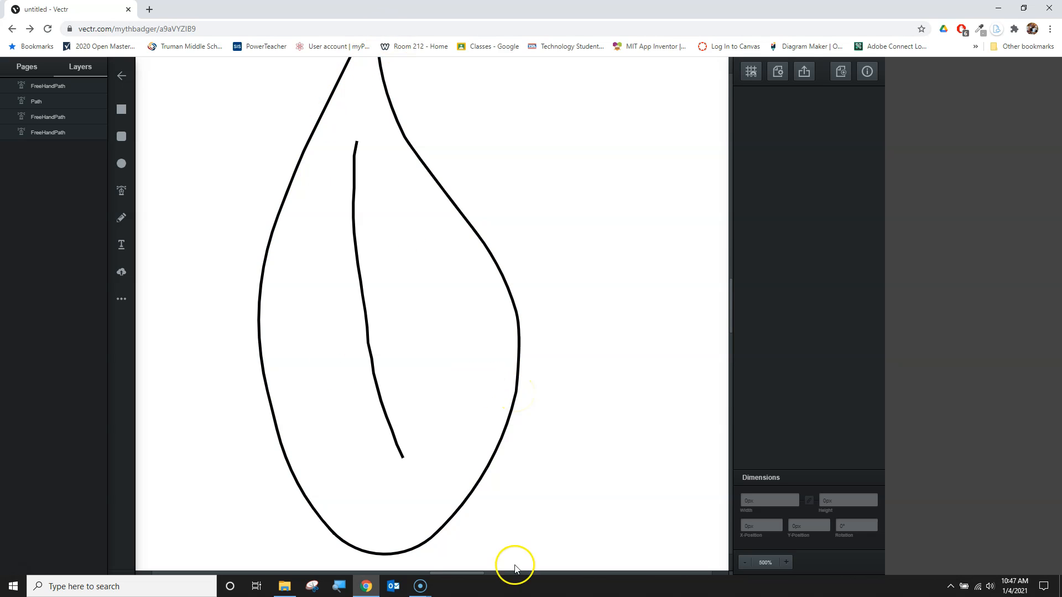
left_click(356, 146)
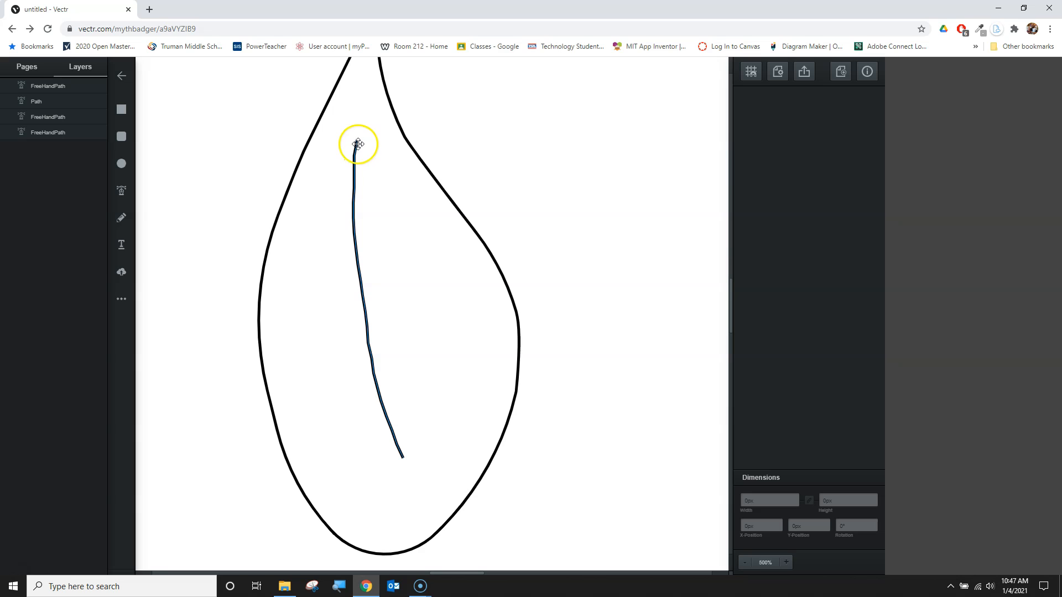
left_click(314, 306)
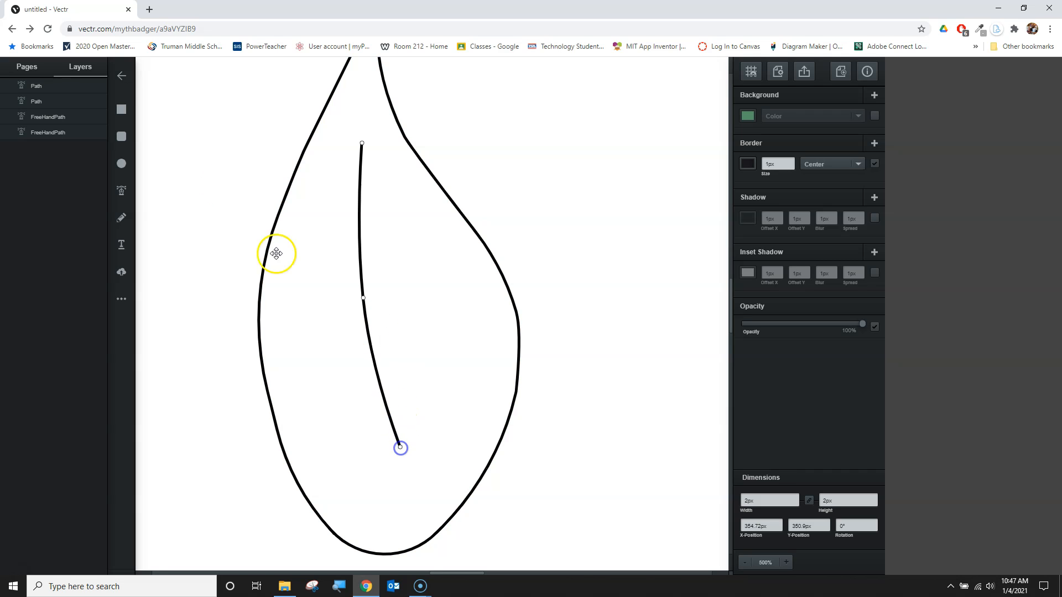
Step: Complete the smooth three-point pen vein, then zoom out and back to 300%
left_click(362, 298)
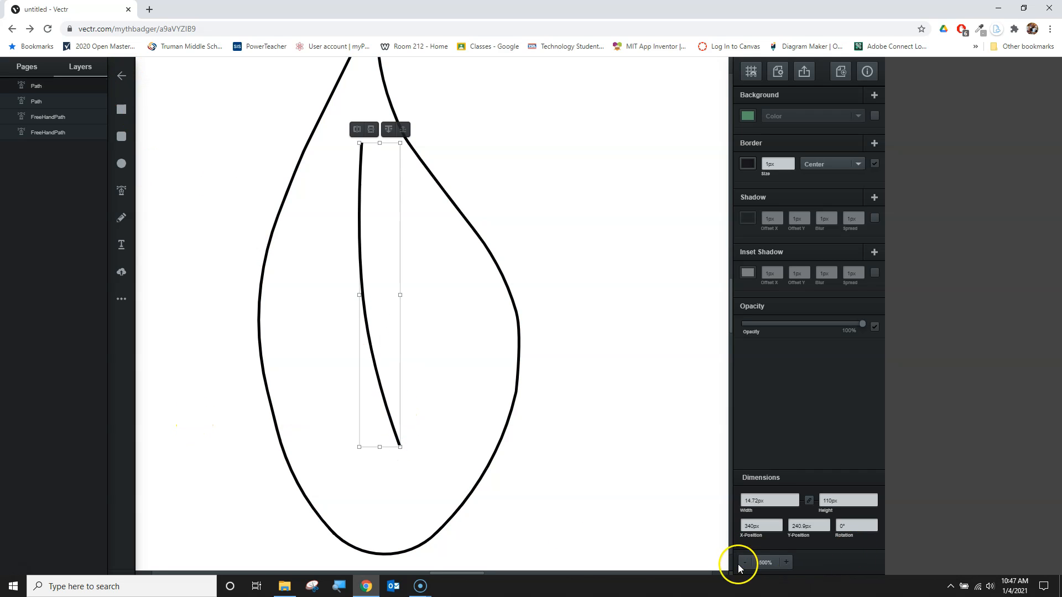
left_click(745, 562)
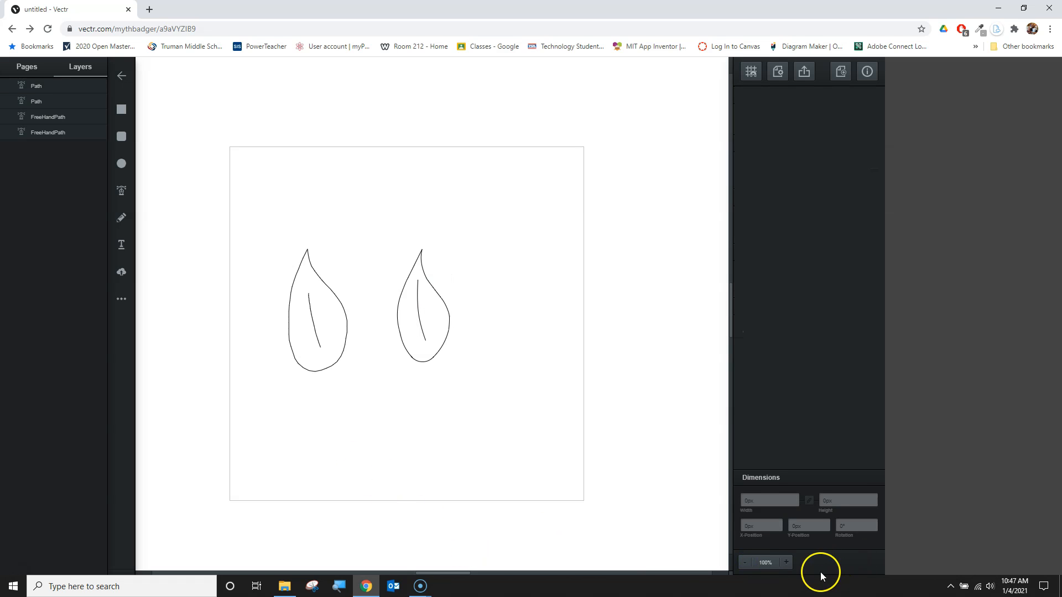
left_click(785, 562)
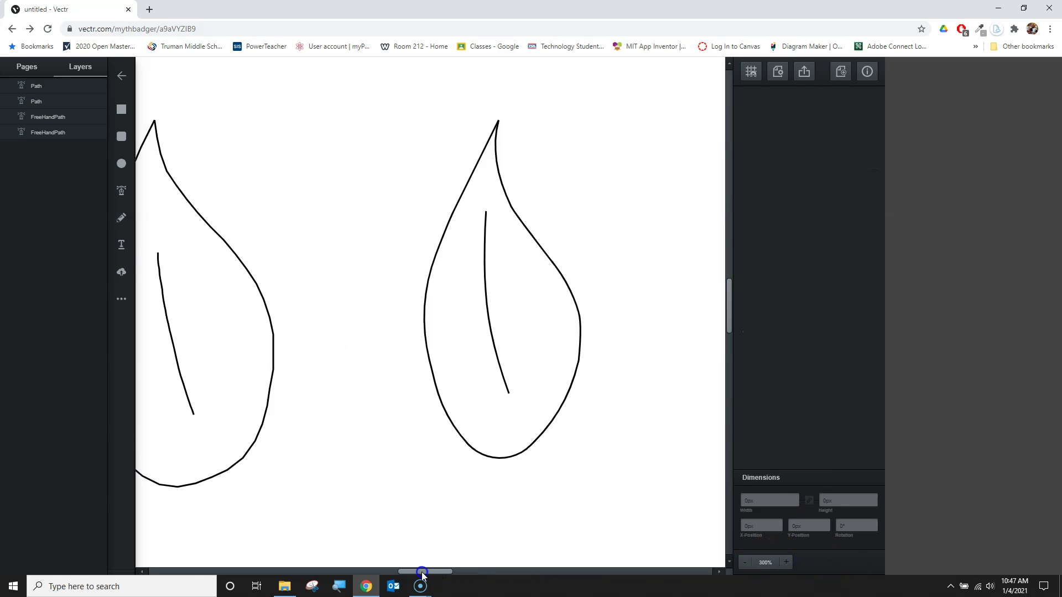